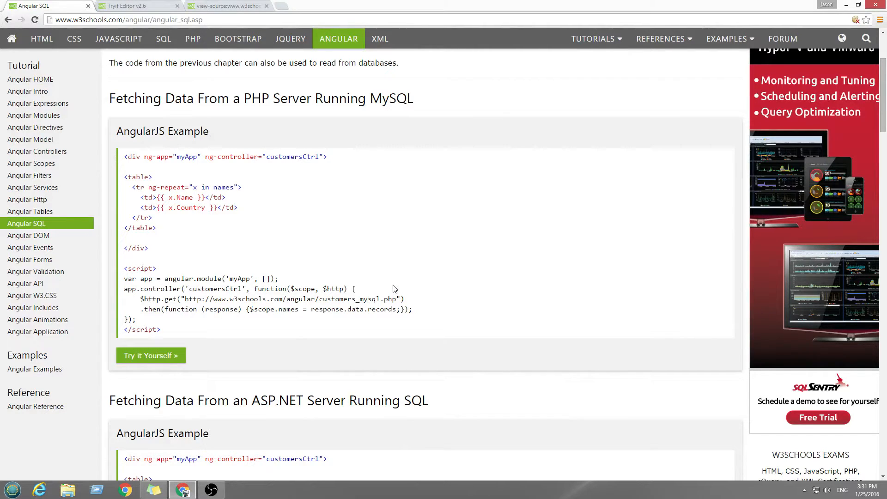
Step: Glance at the raw customer records and Try-it tabs, then return to the AngularJS tutorial
left_click(227, 5)
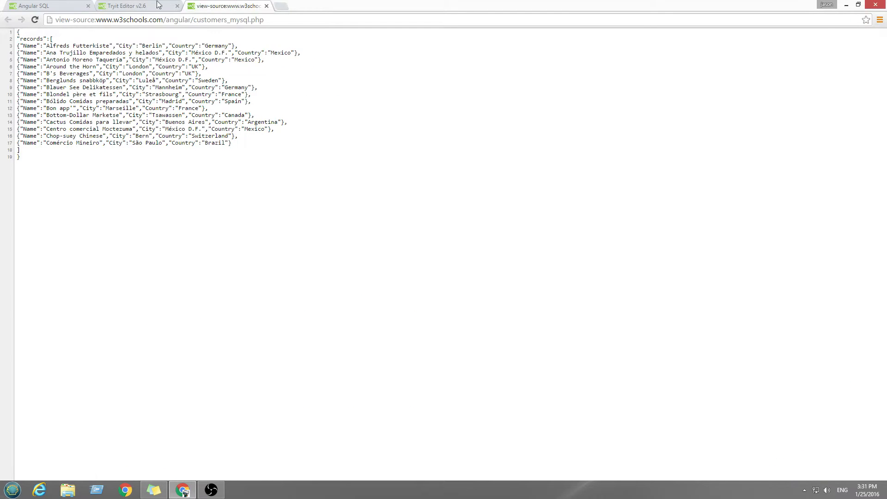
left_click(46, 5)
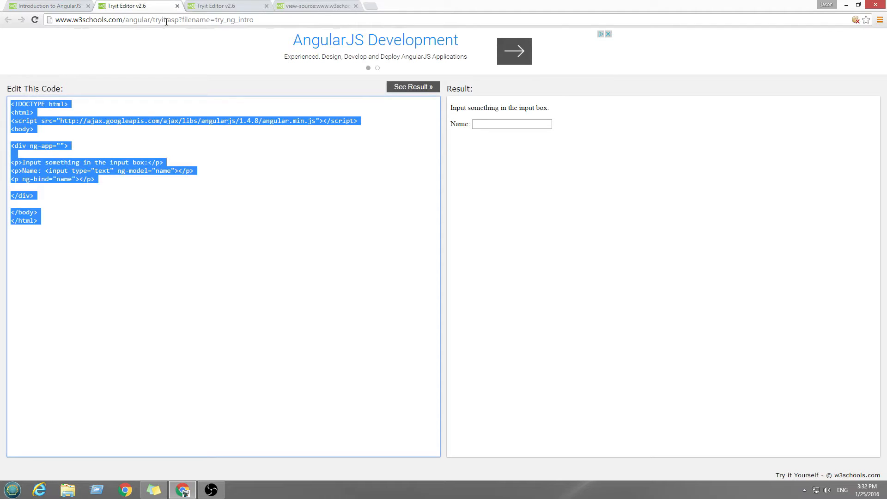
left_click(48, 5)
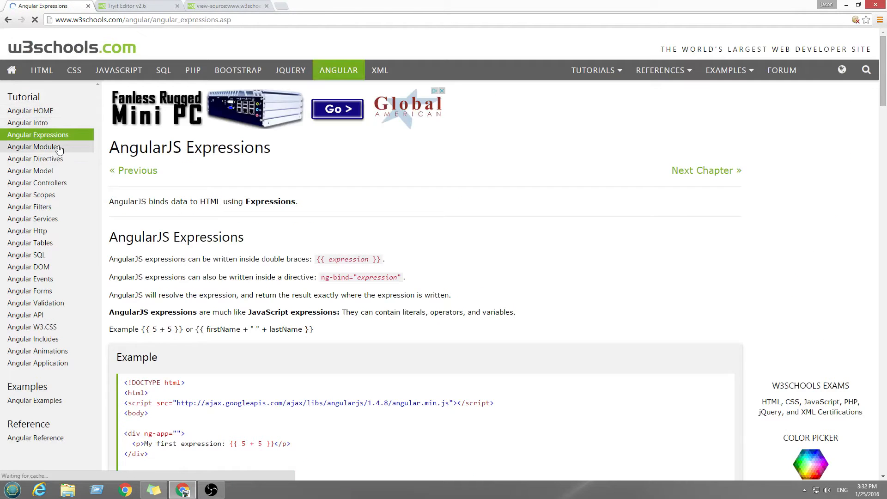
Step: Skim the Modules and Directives lessons, then open the AJAX $http chapter
left_click(32, 146)
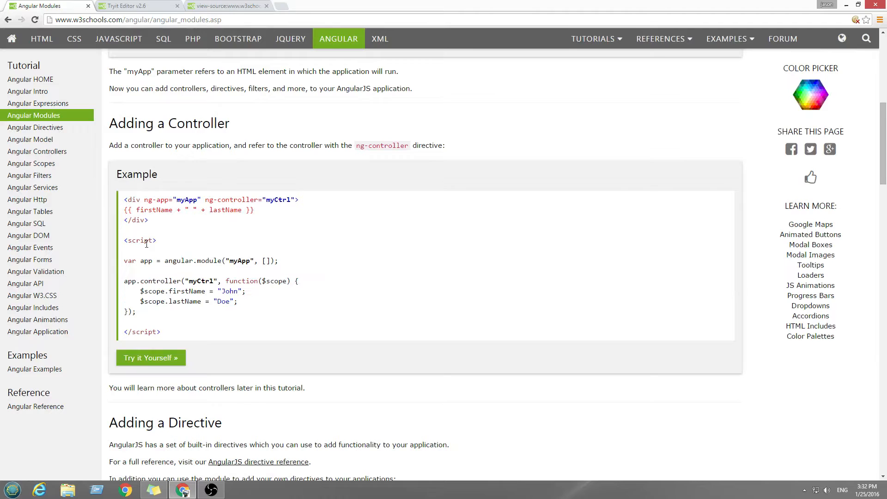
left_click(35, 127)
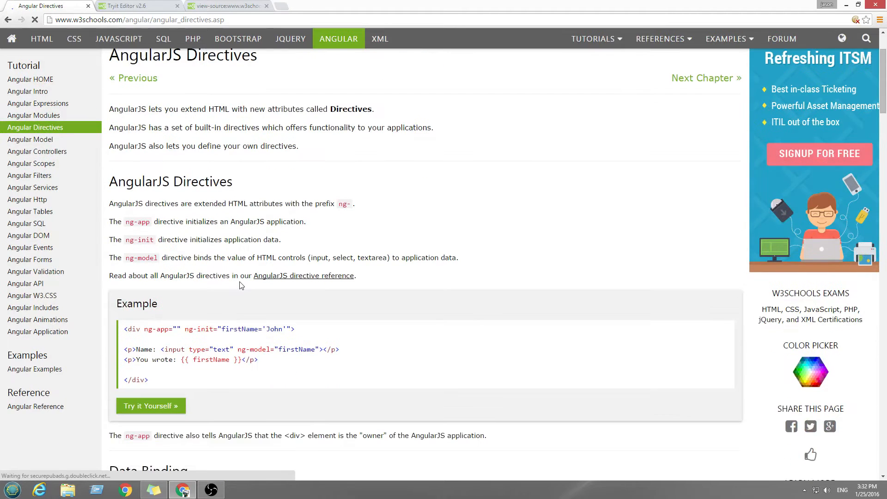
scroll("down", 3)
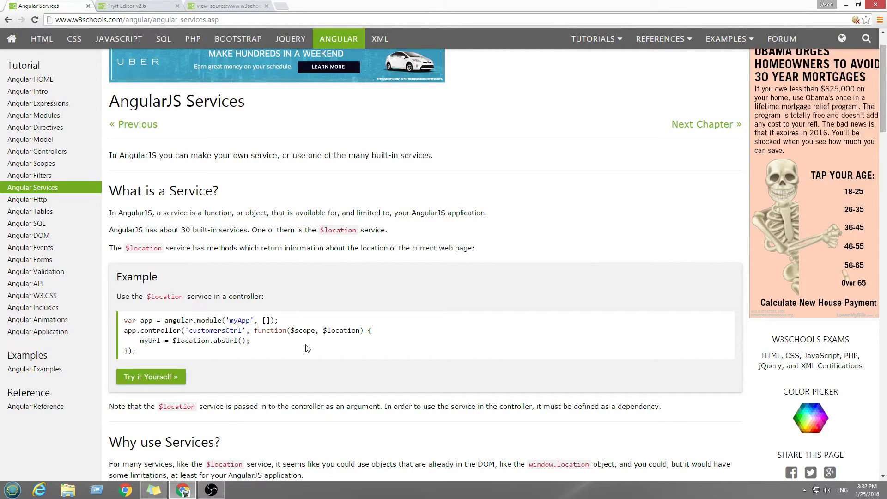
scroll("down", 3)
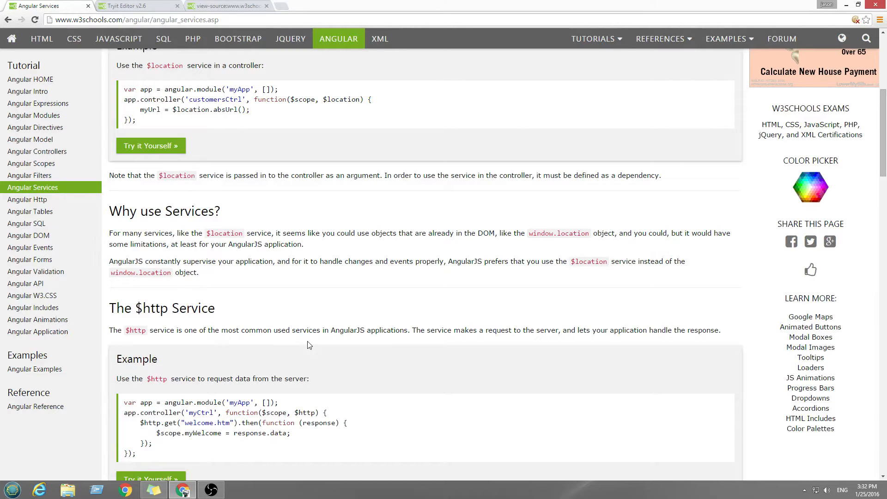
scroll("down", 3)
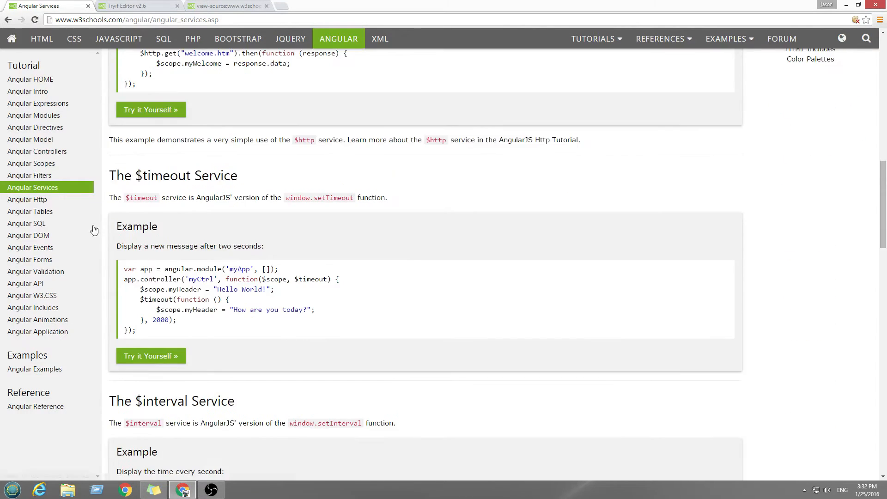
left_click(27, 200)
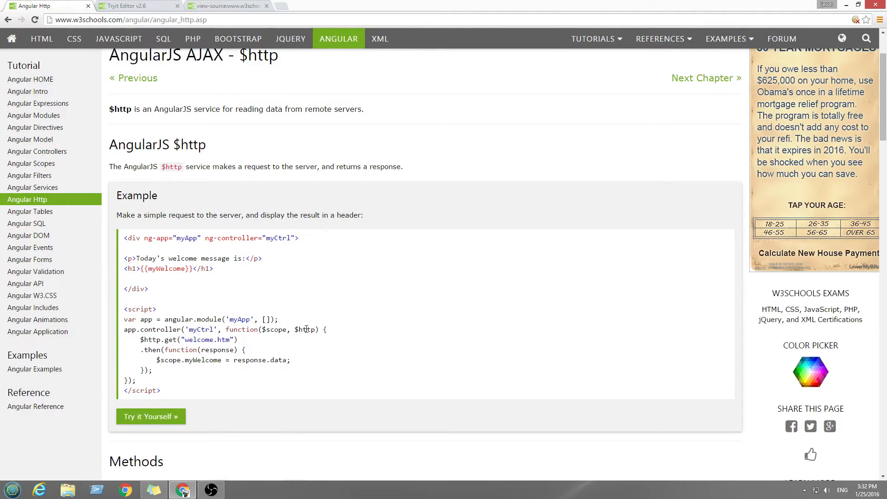
Step: Scroll to the $http shortcut methods, highlighting the method list, post method and module call
scroll("down", 3)
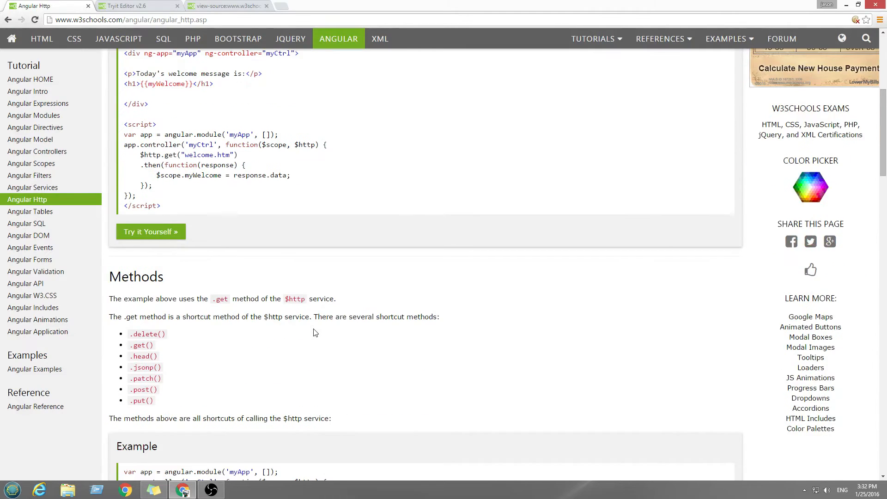
scroll("down", 3)
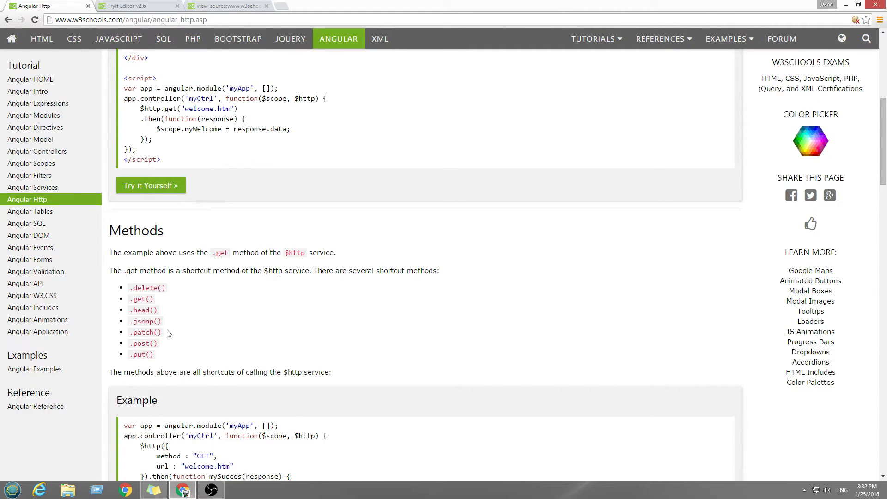
left_click_drag(130, 299, 159, 356)
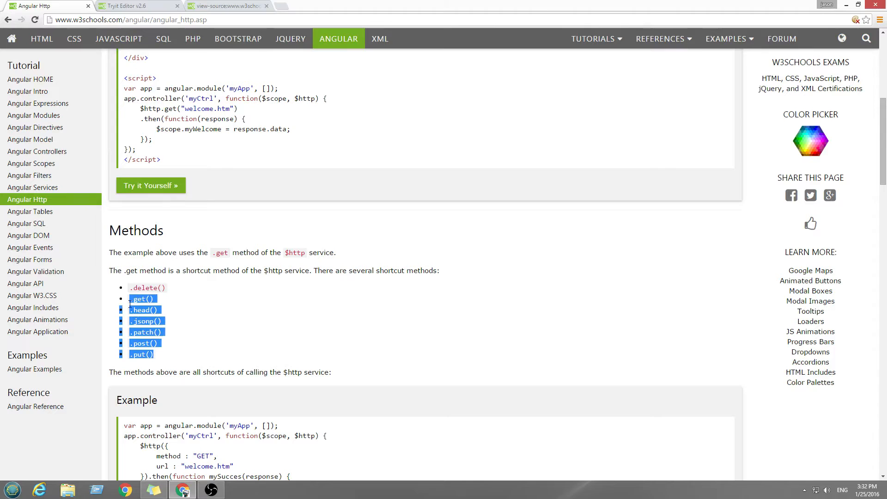
left_click(286, 323)
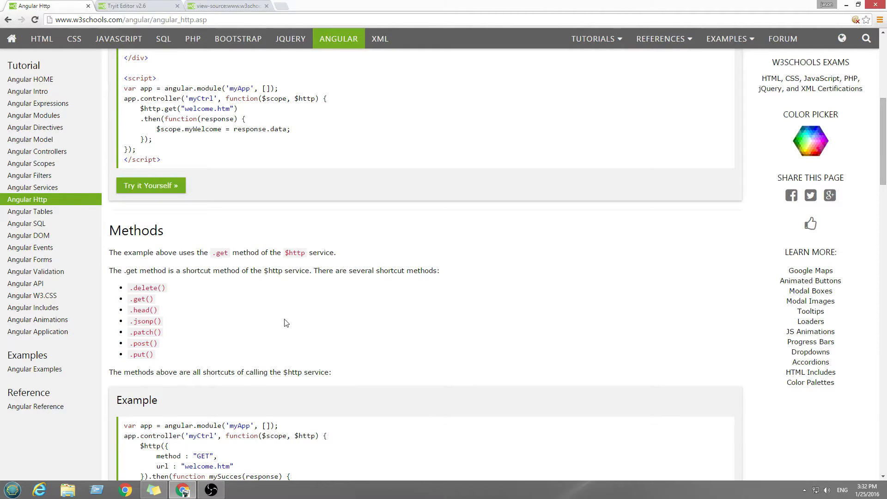
scroll("down", 3)
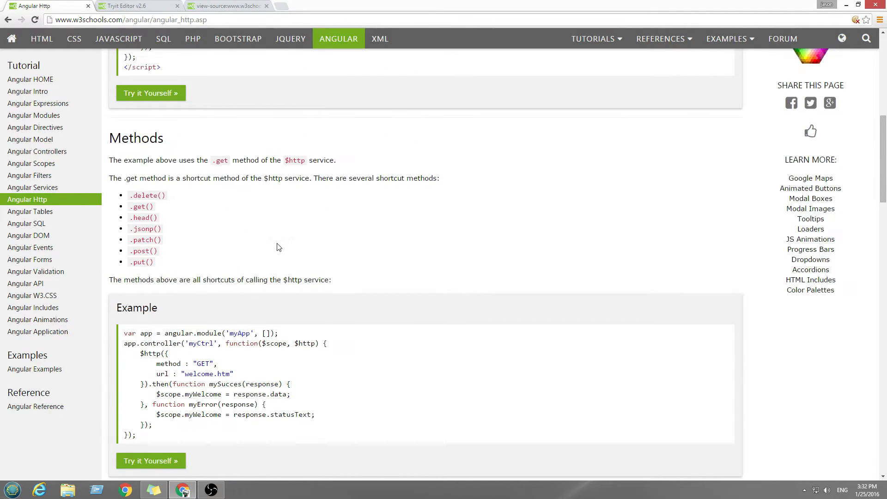
mouse_move(214, 246)
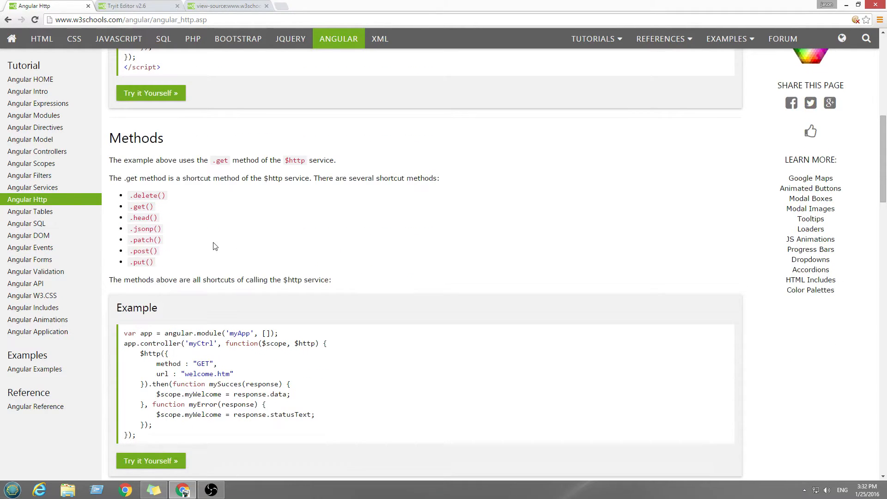
mouse_move(162, 266)
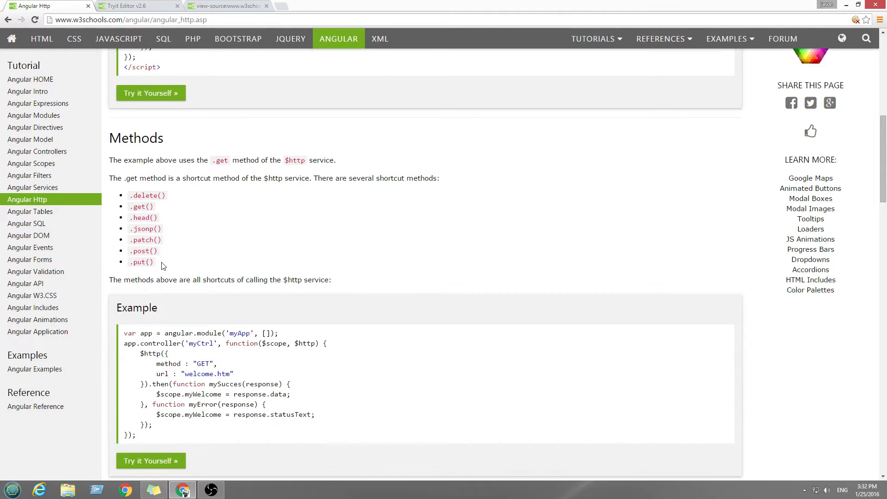
mouse_move(162, 259)
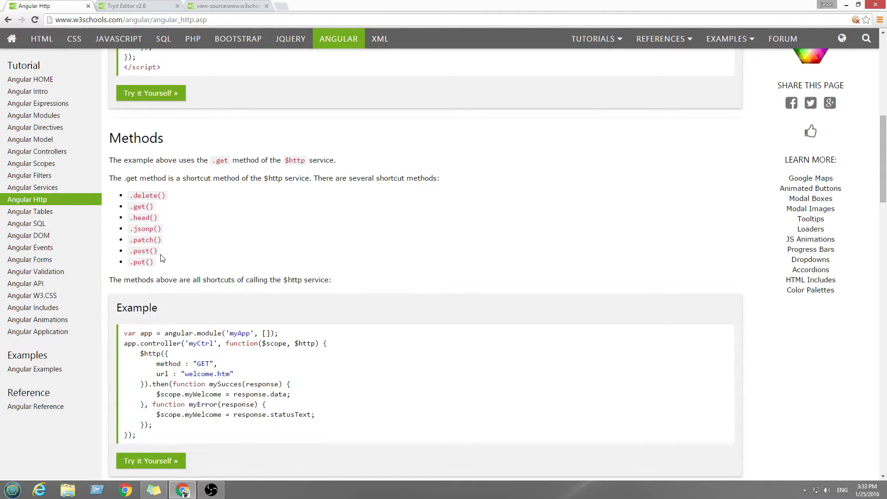
double_click(144, 250)
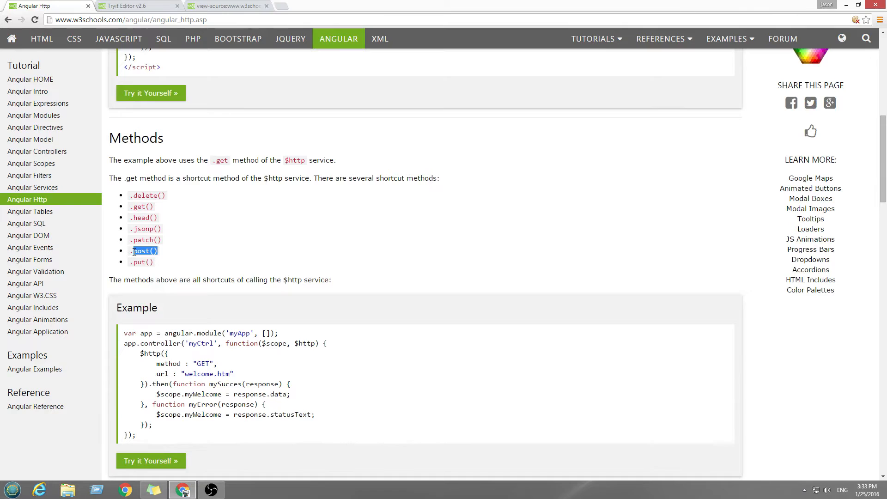
mouse_move(175, 245)
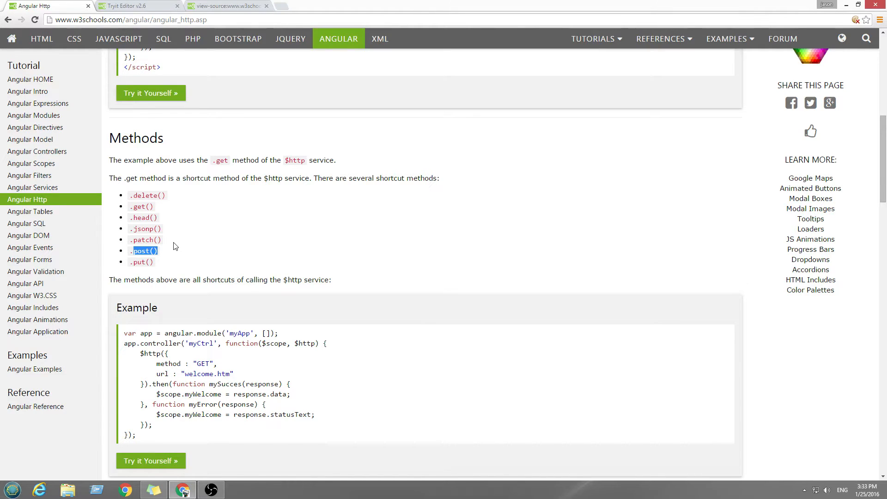
mouse_move(168, 202)
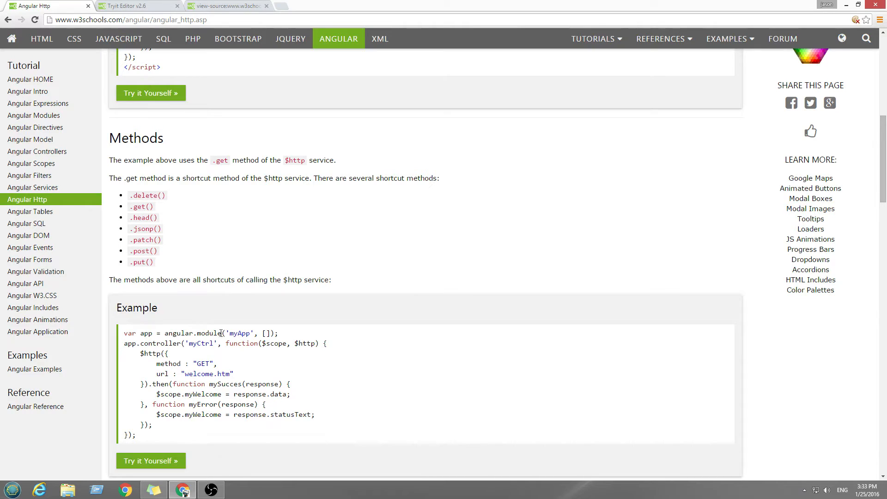
double_click(146, 228)
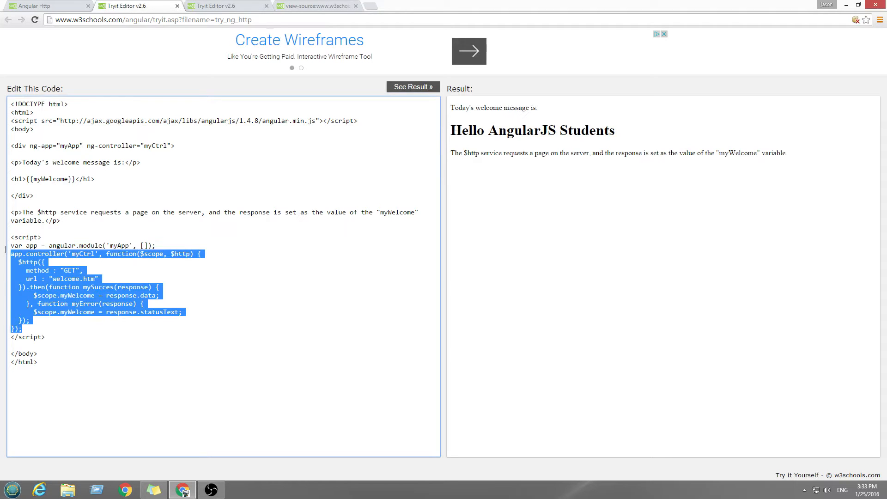
left_click(96, 278)
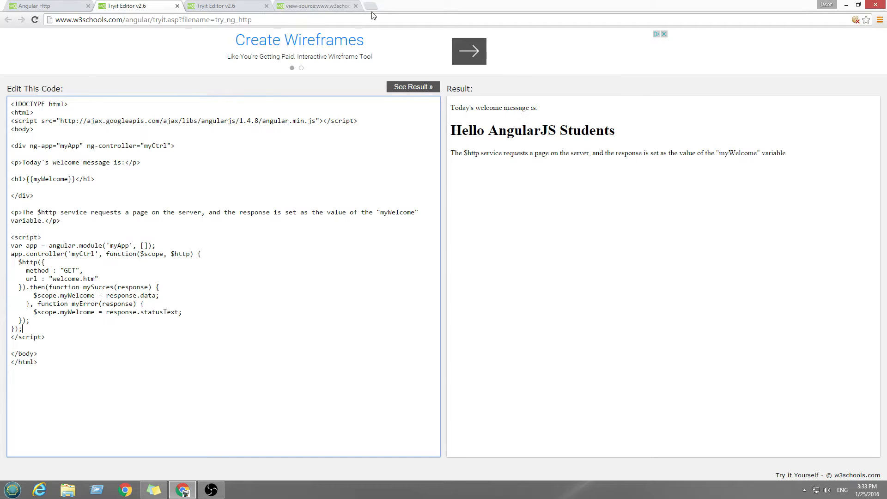
left_click(367, 5)
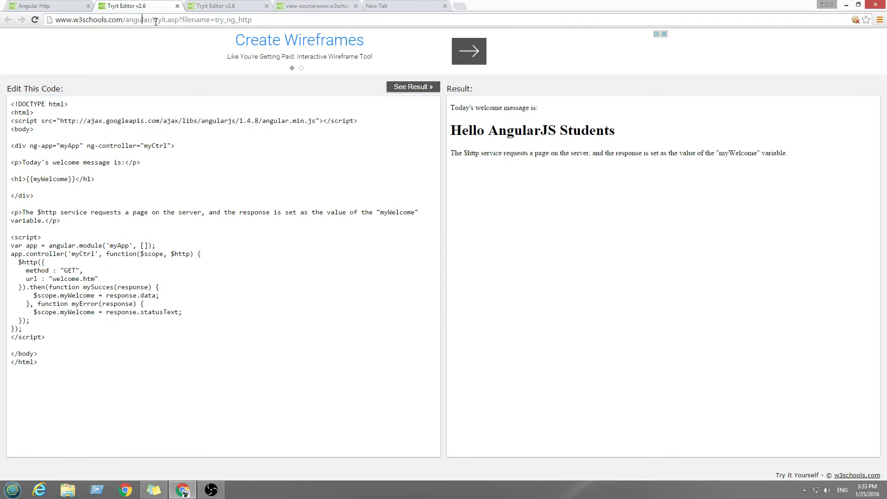
double_click(147, 19)
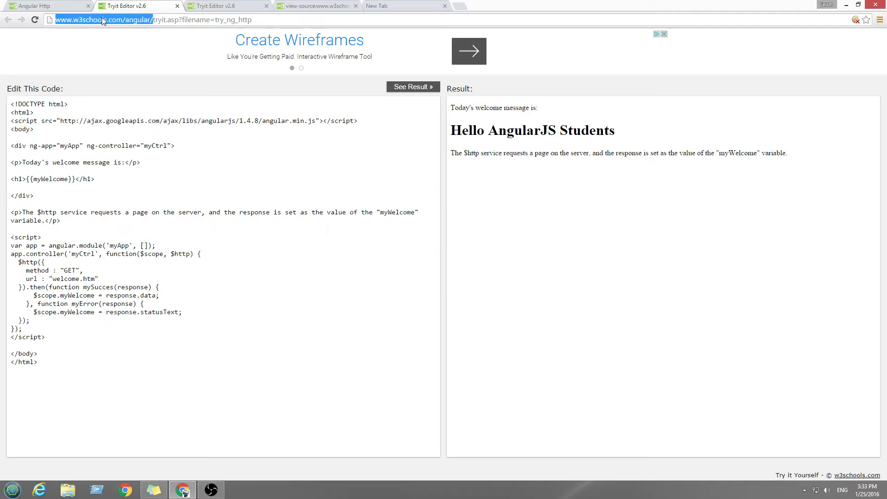
left_click(396, 6)
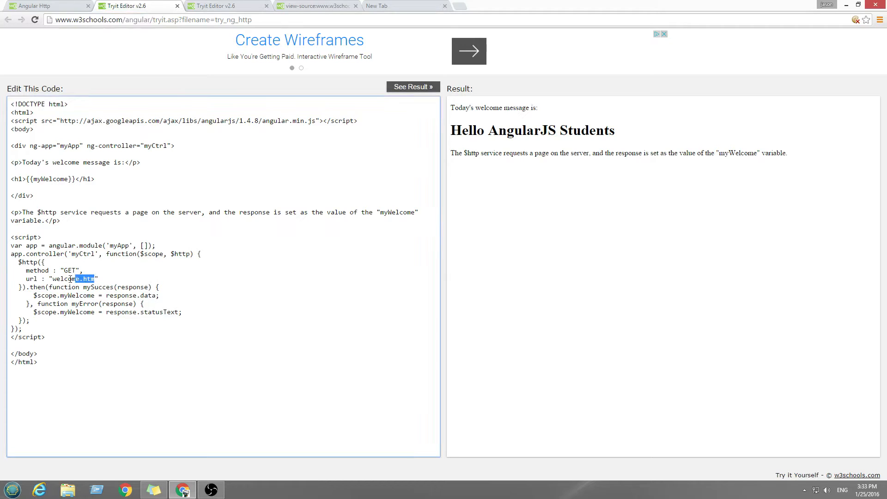
double_click(72, 279)
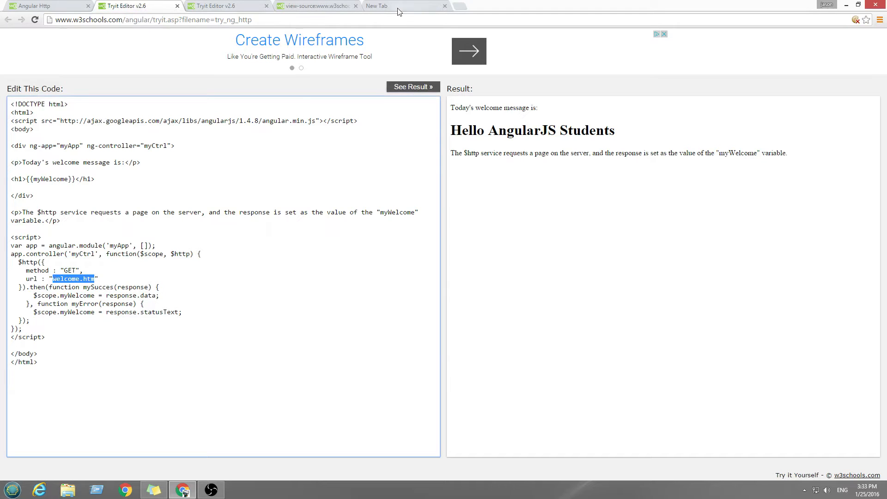
type("http://www.w3schools.com/angular/welcome.htm")
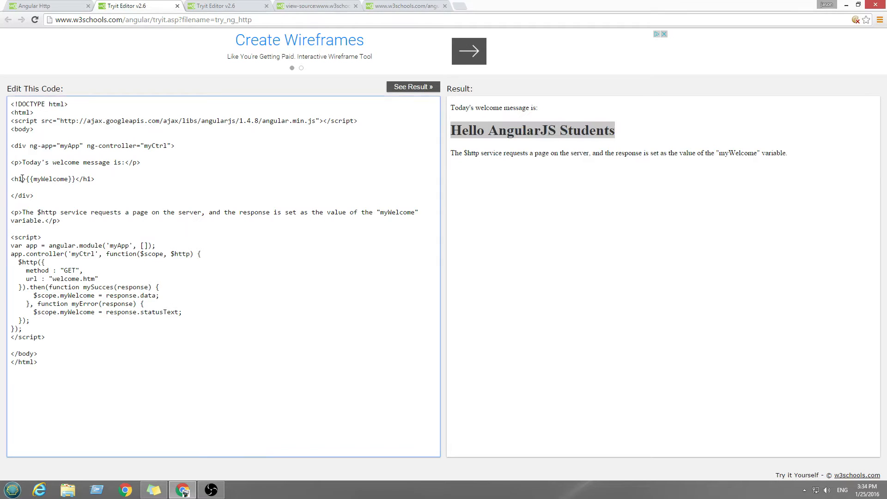
Step: Change the h1 heading tags to h3 and rerun the example
type("3")
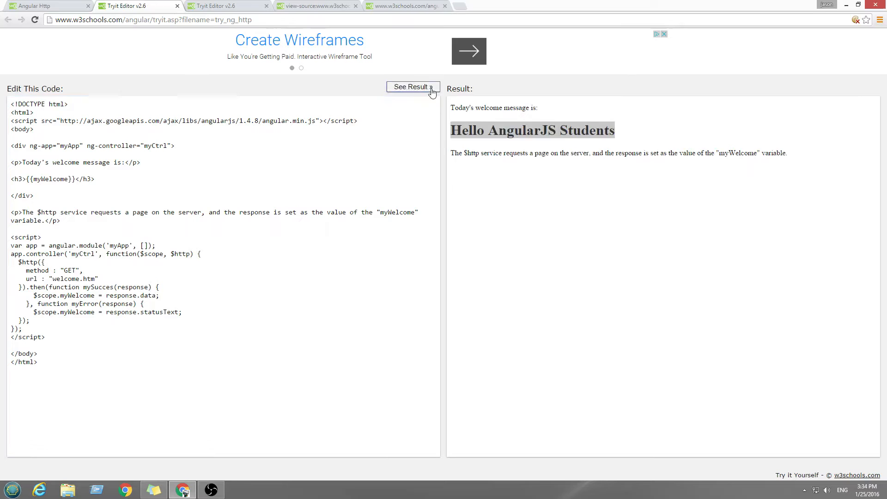
left_click(412, 86)
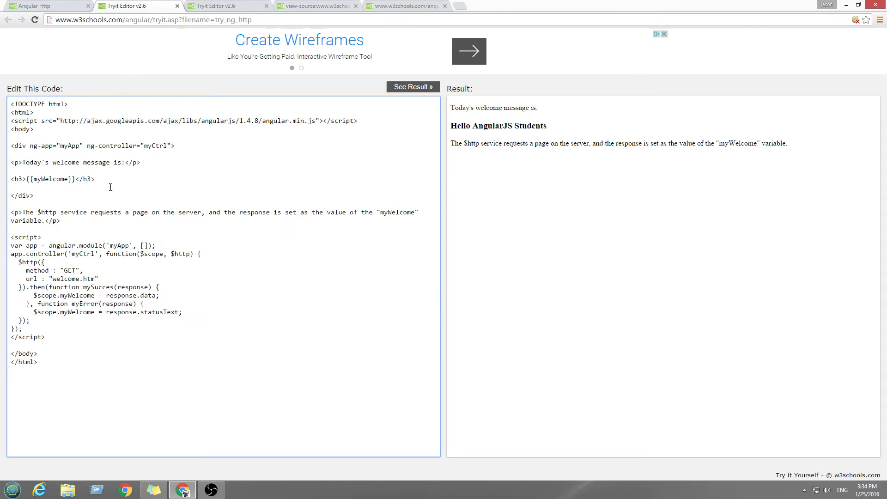
Step: Check the customer records tab, then open the Angular SQL chapter and scroll down
left_click(46, 5)
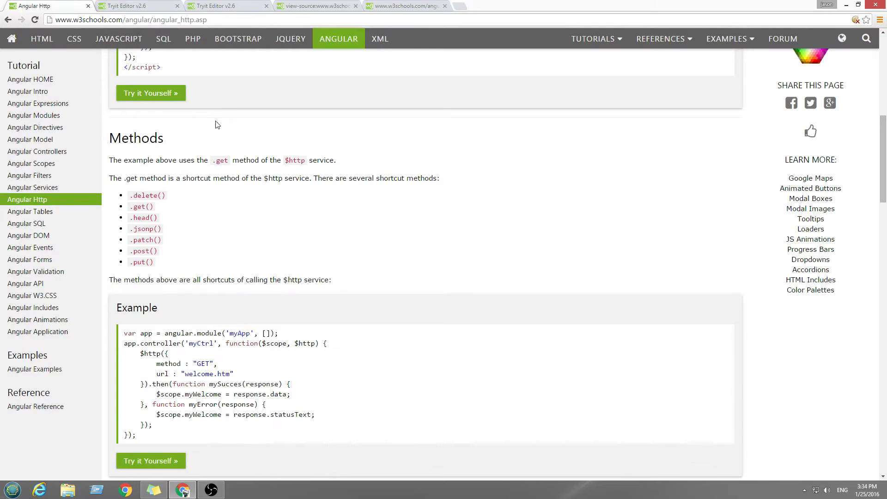
left_click(198, 6)
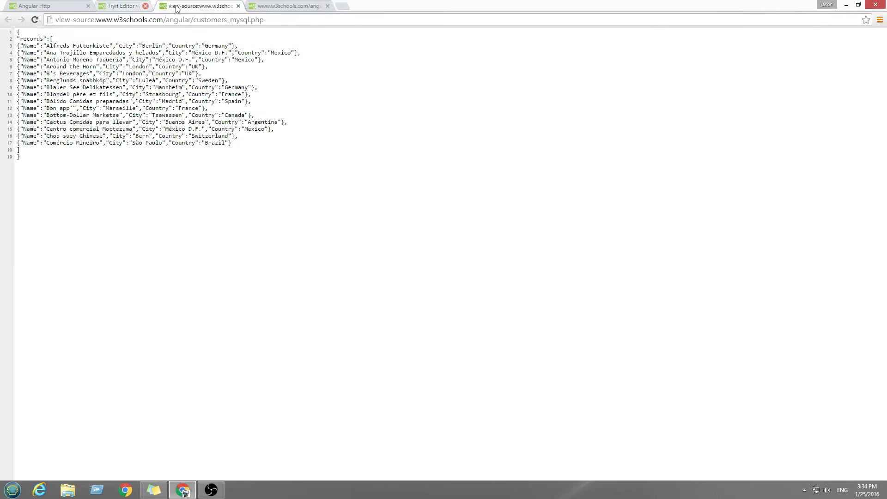
left_click(45, 6)
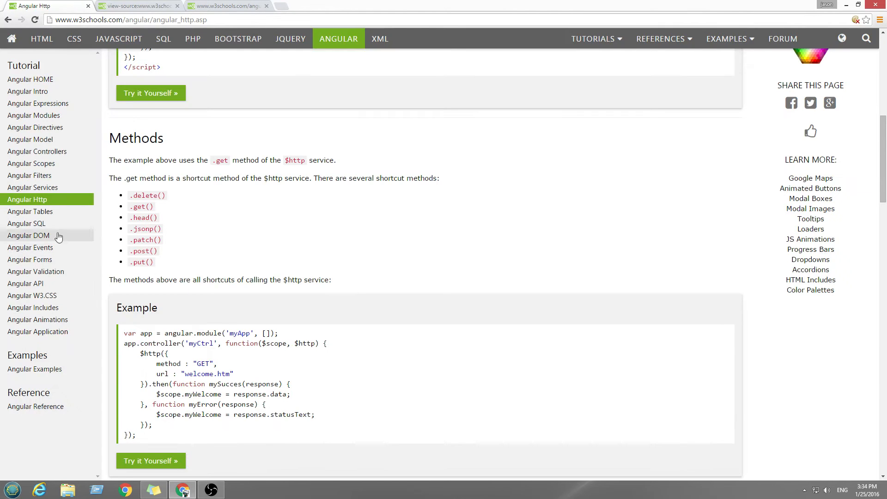
mouse_move(26, 223)
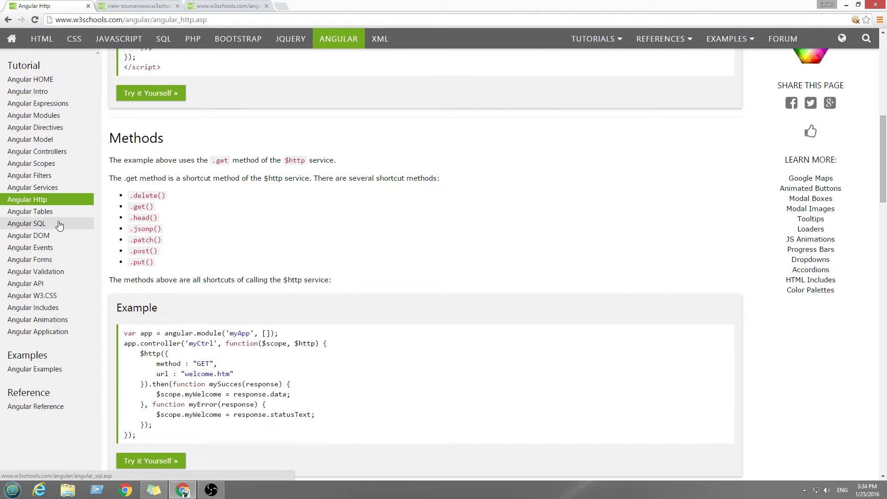
left_click(26, 223)
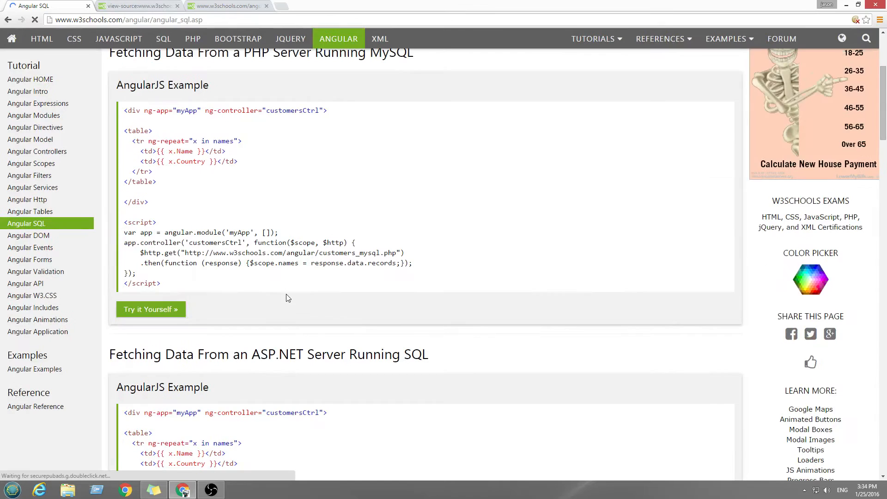
scroll("down", 3)
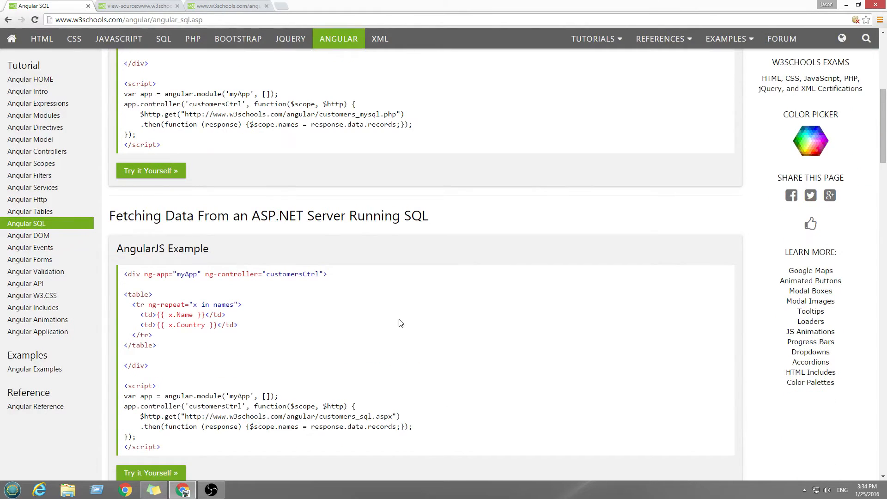
scroll("down", 3)
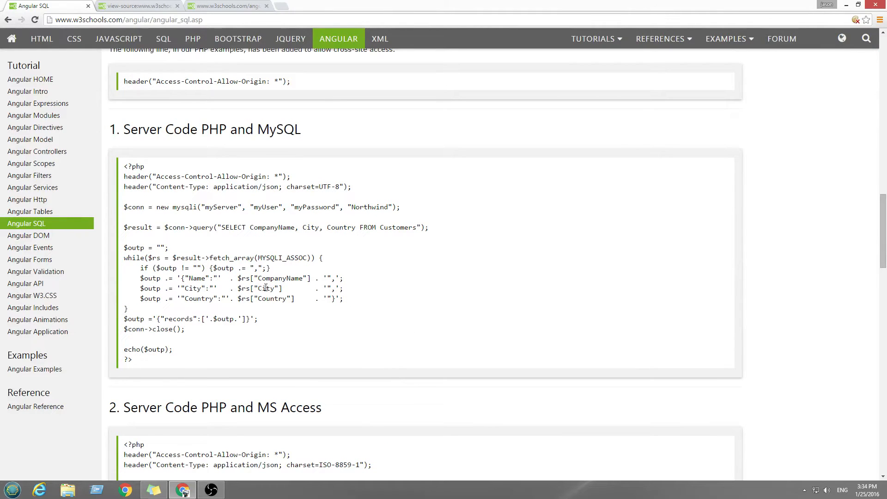
Step: Mark the database connection line, the SELECT query, and the words City and Country
double_click(134, 207)
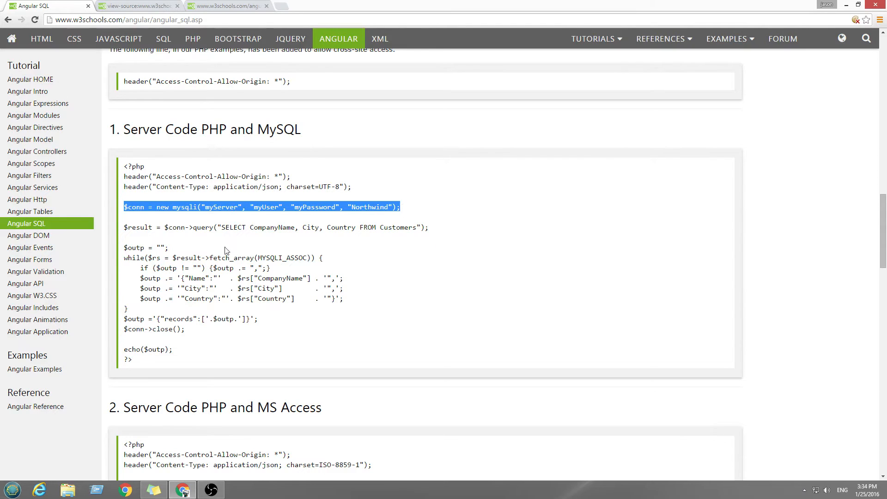
scroll("down", 3)
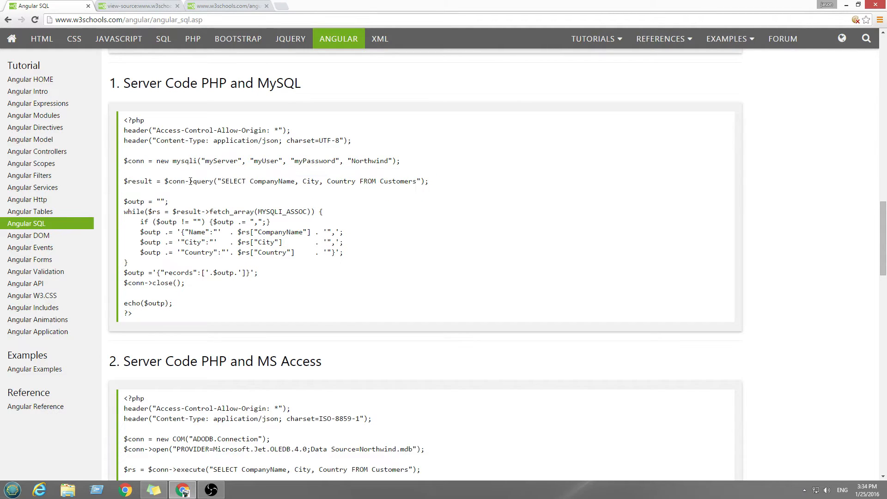
left_click_drag(166, 181, 428, 181)
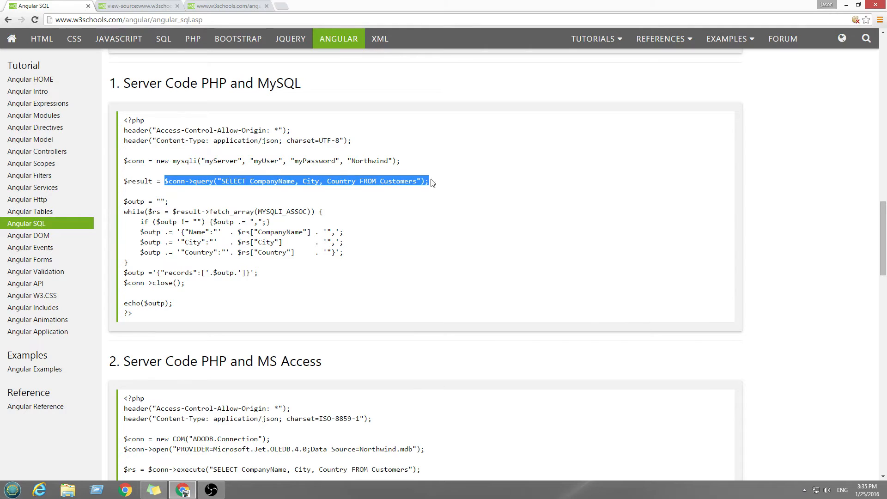
left_click(309, 189)
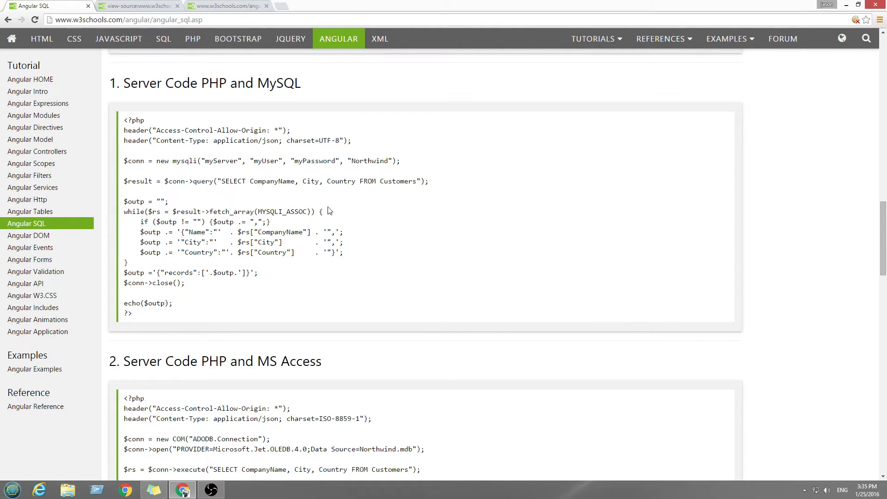
double_click(310, 181)
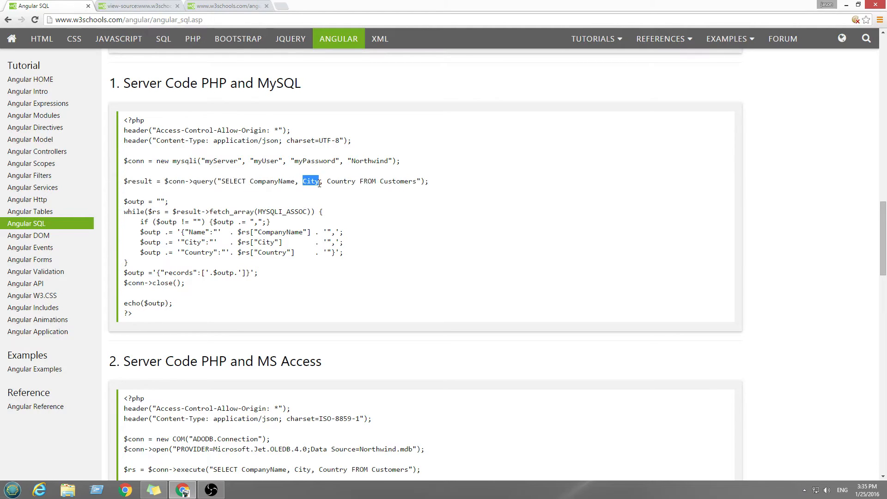
double_click(340, 181)
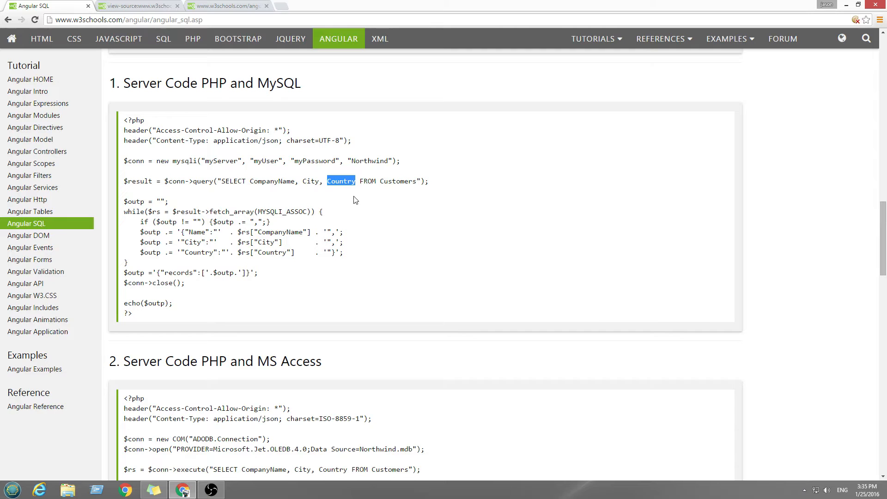
left_click(139, 6)
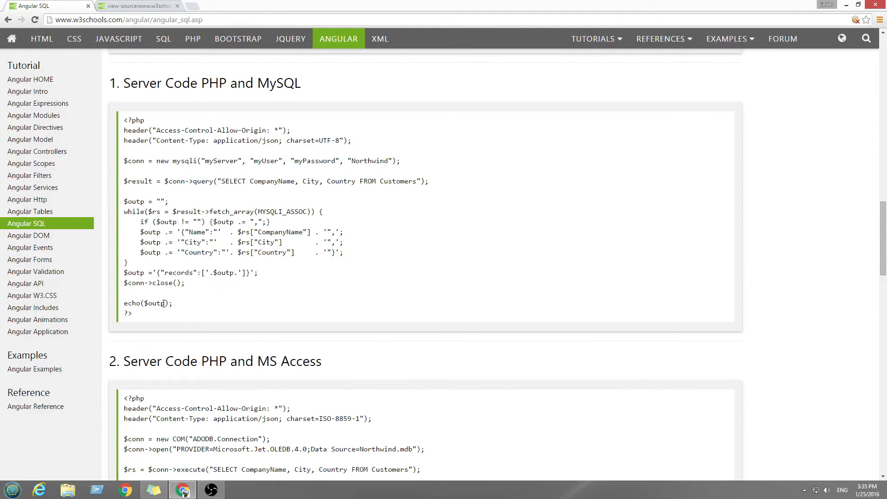
mouse_move(182, 317)
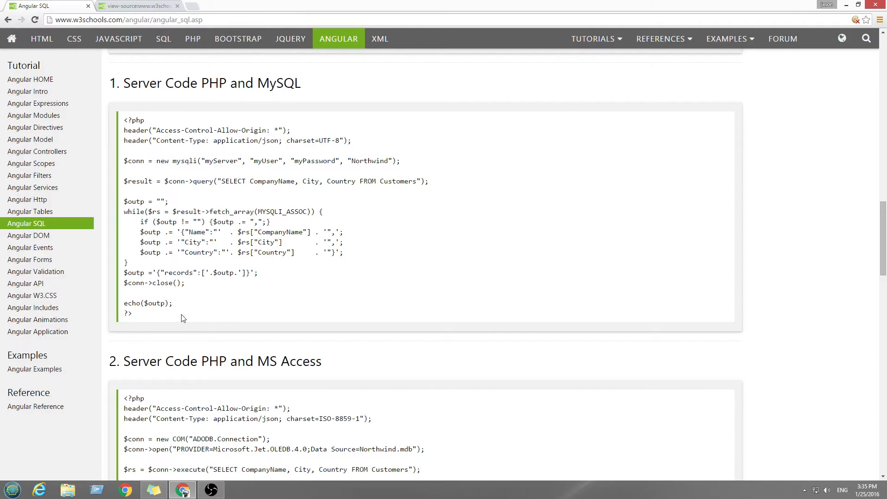
mouse_move(154, 139)
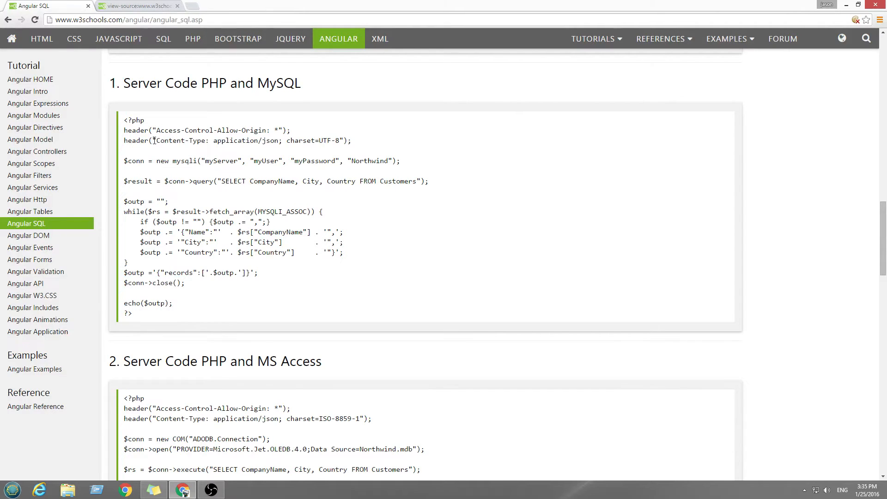
Step: Highlight further lines of the PHP and MySQL server code
left_click_drag(157, 140, 338, 141)
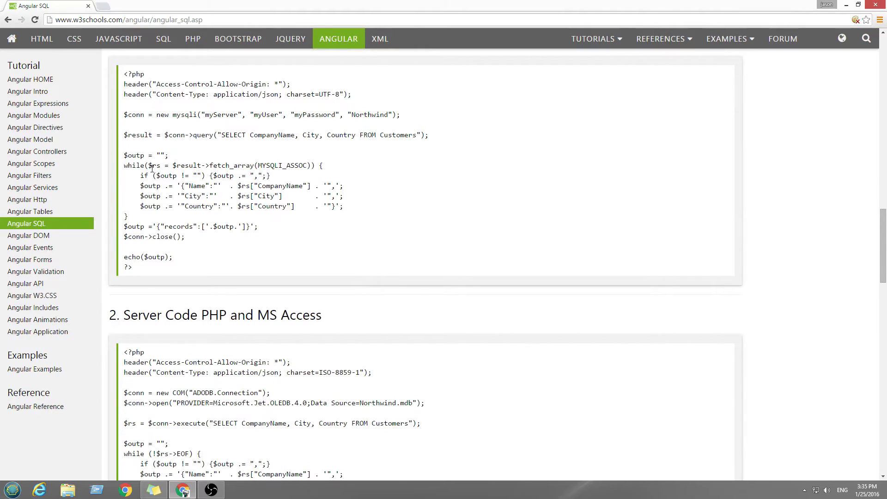
left_click_drag(148, 165, 310, 166)
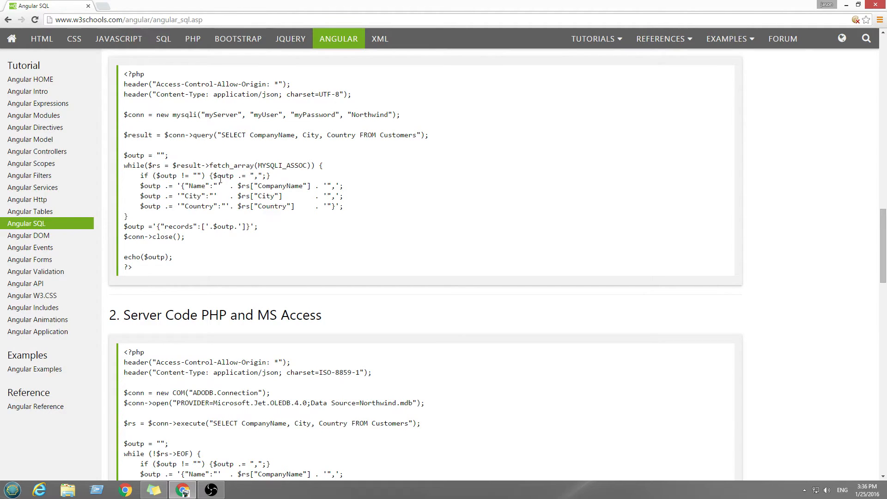
left_click_drag(139, 175, 258, 176)
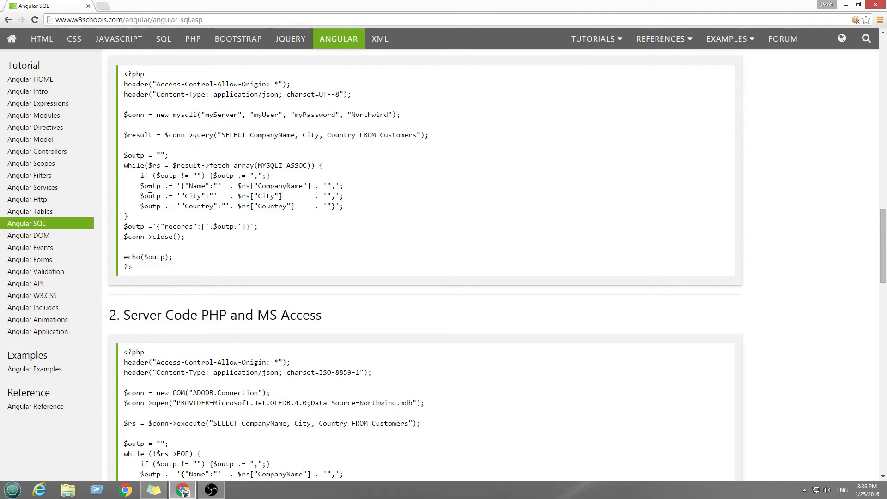
mouse_move(176, 194)
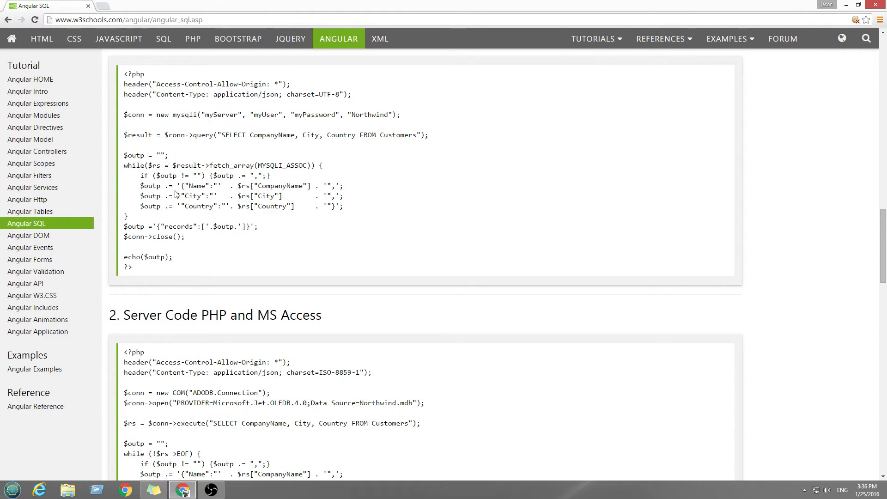
mouse_move(194, 189)
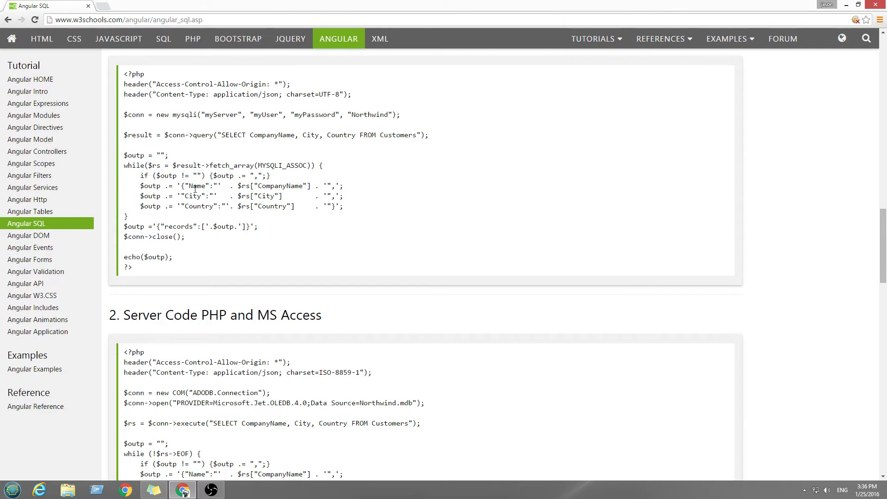
left_click_drag(237, 186, 304, 185)
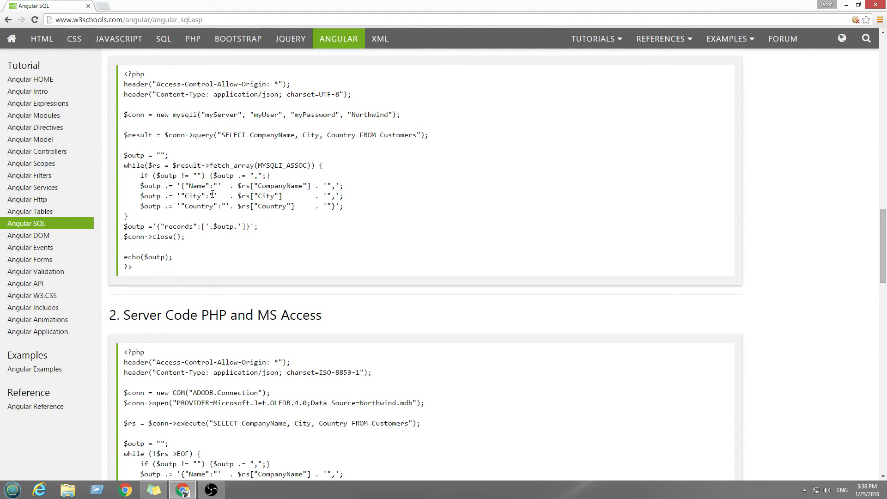
double_click(196, 186)
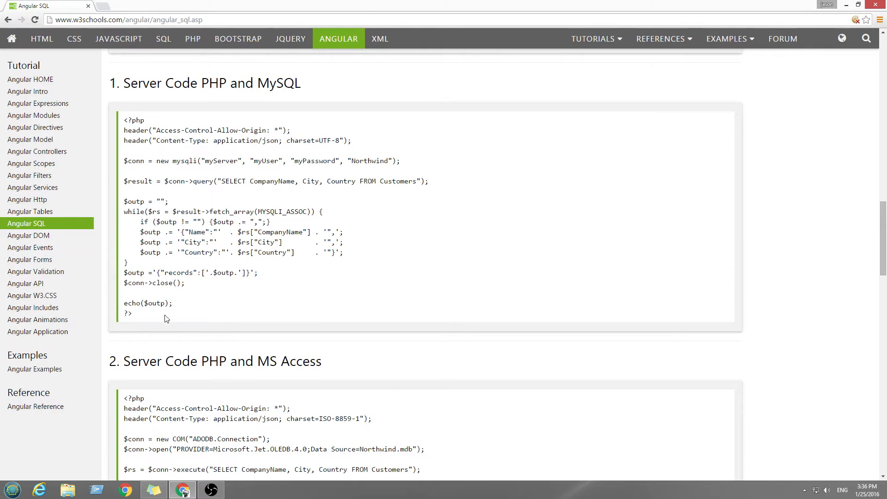
scroll("down", 3)
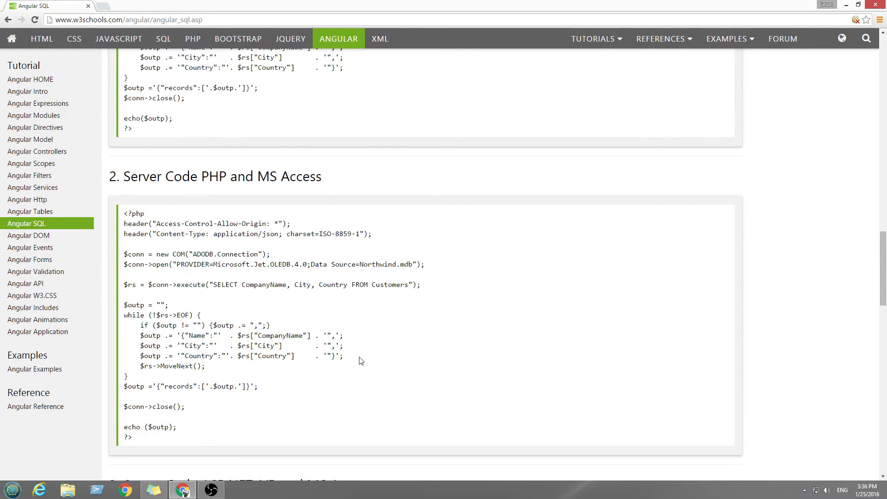
scroll("down", 3)
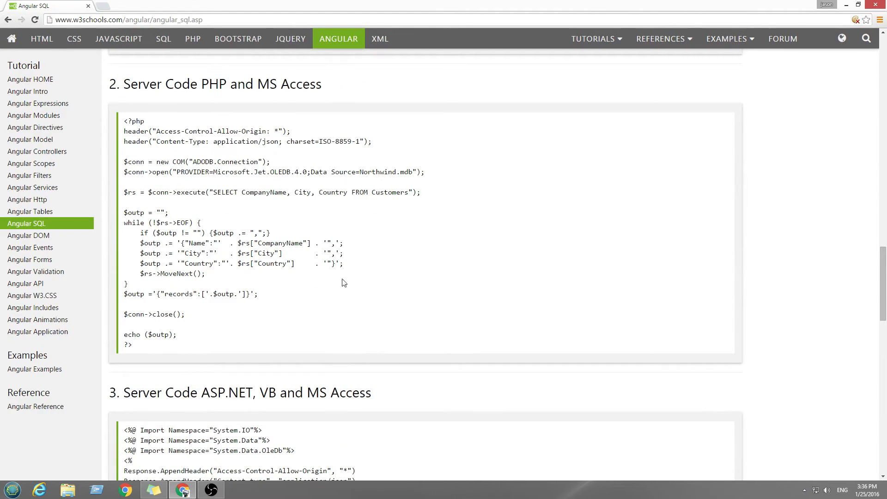
scroll("down", 3)
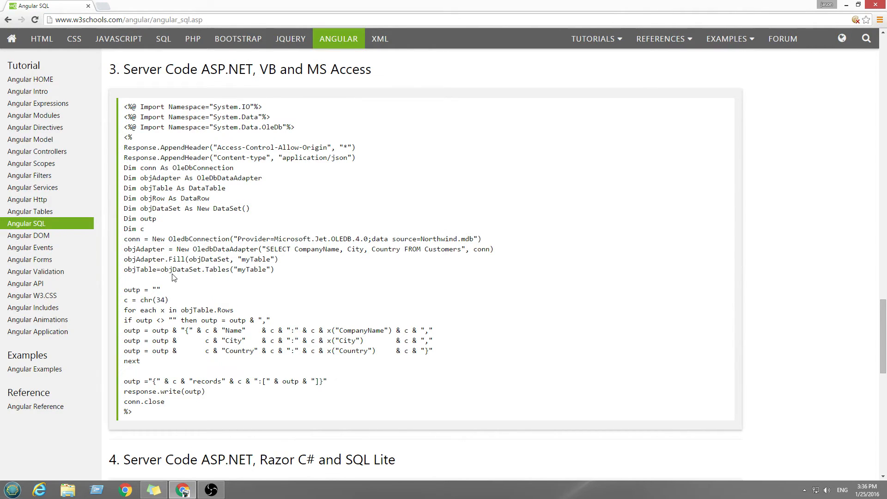
scroll("down", 3)
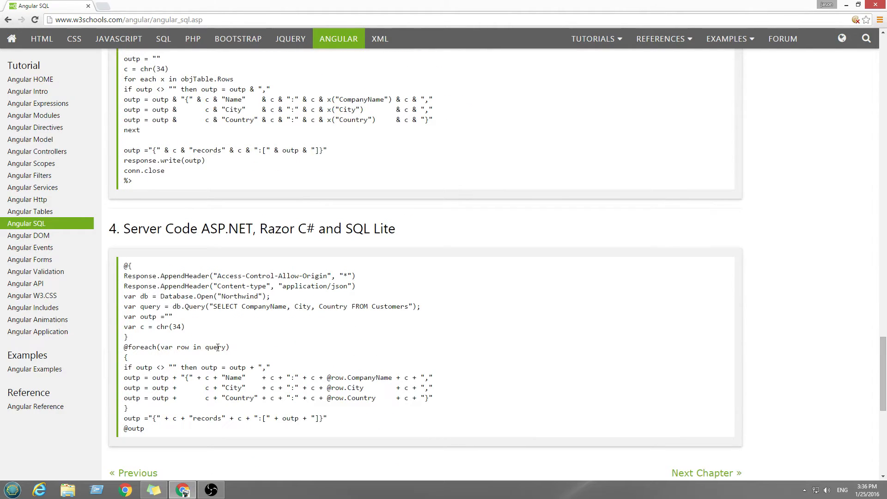
left_click_drag(124, 265, 143, 347)
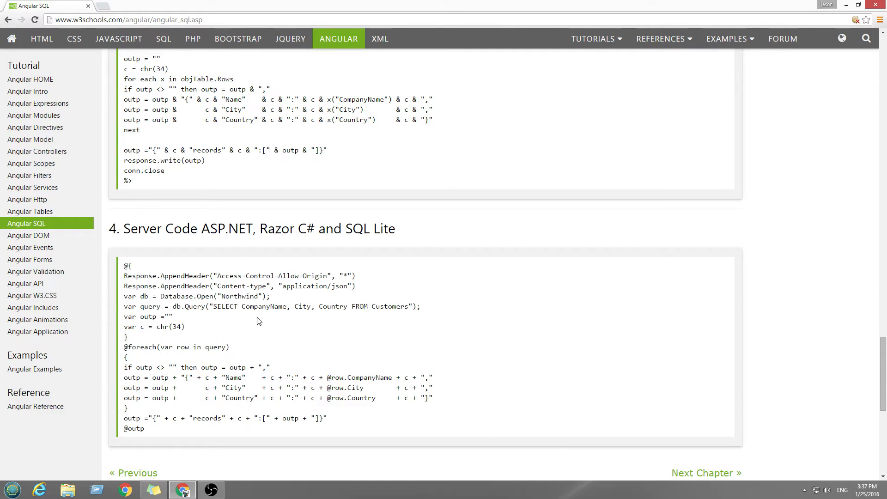
mouse_move(259, 221)
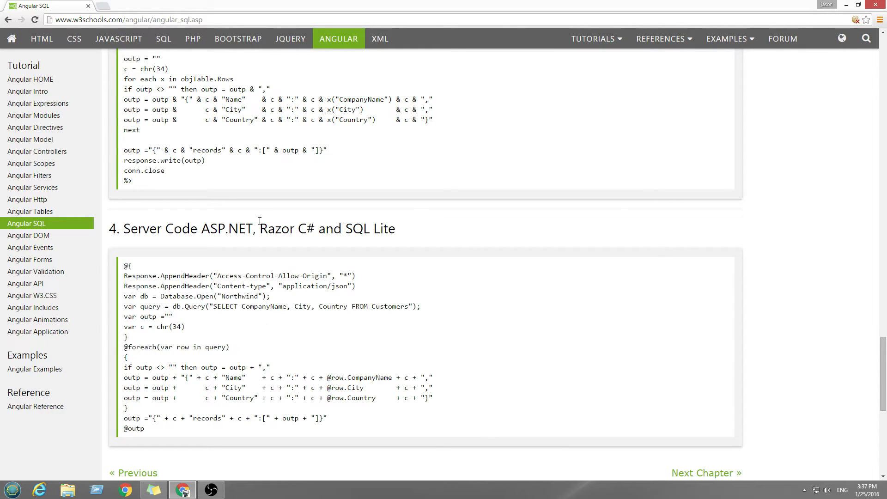
mouse_move(302, 230)
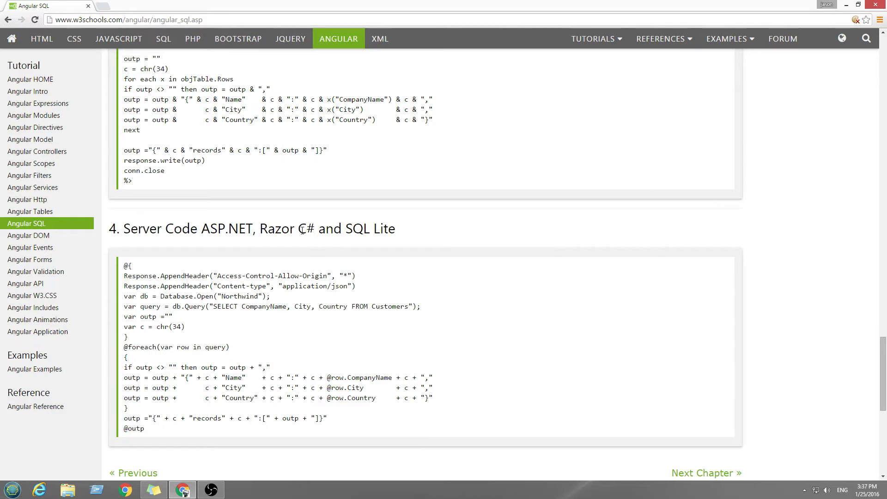
double_click(369, 228)
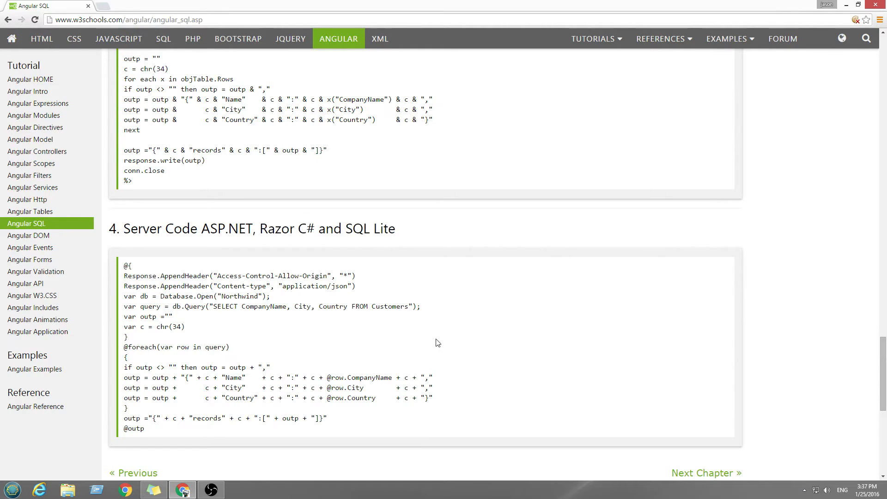
scroll("up", 3)
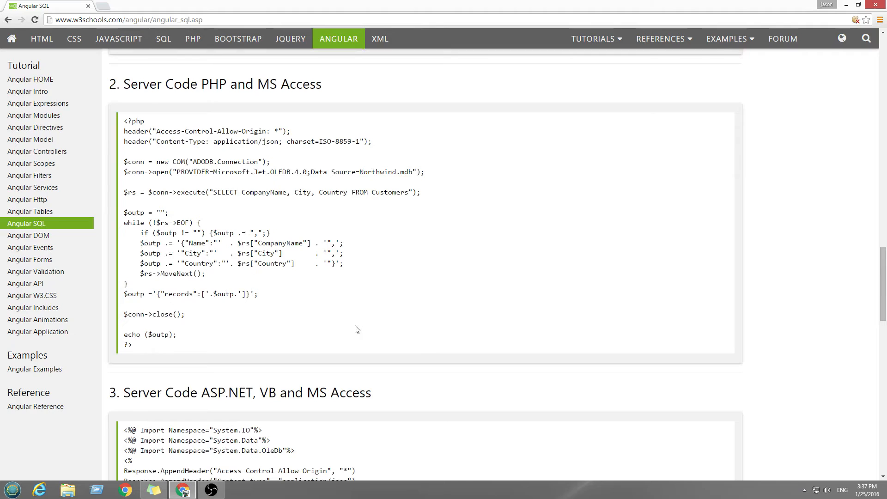
scroll("up", 3)
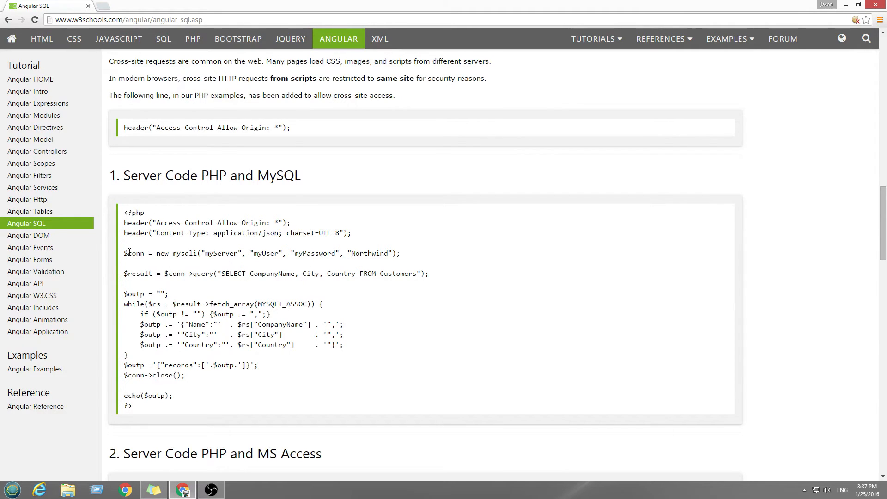
double_click(224, 253)
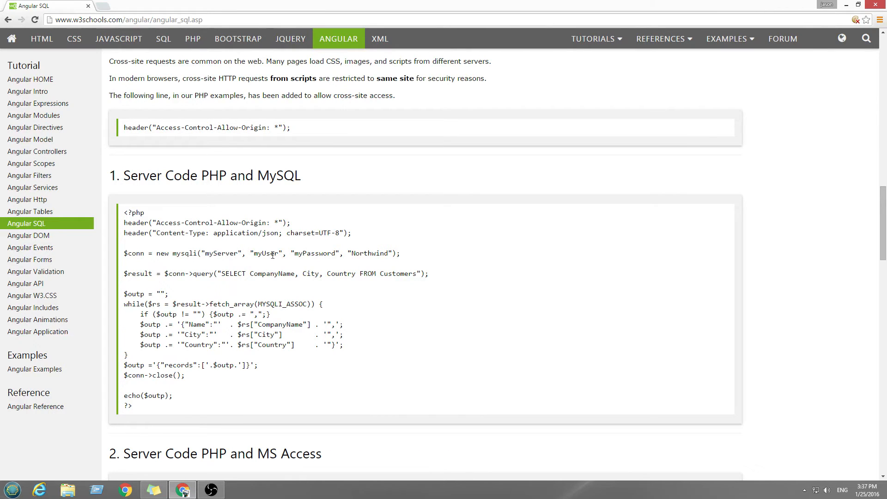
double_click(265, 253)
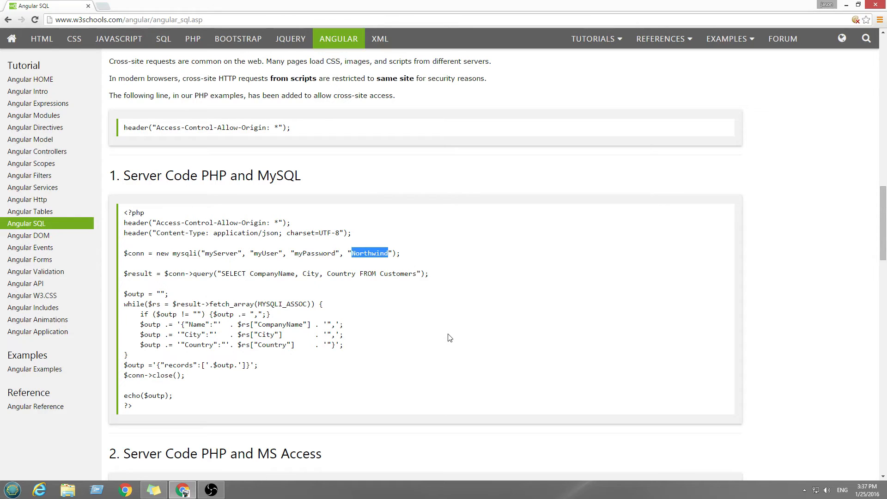
Step: Open the 'Fetching Data From a PHP Server Running MySQL' example in the Tryit Editor
scroll("up", 3)
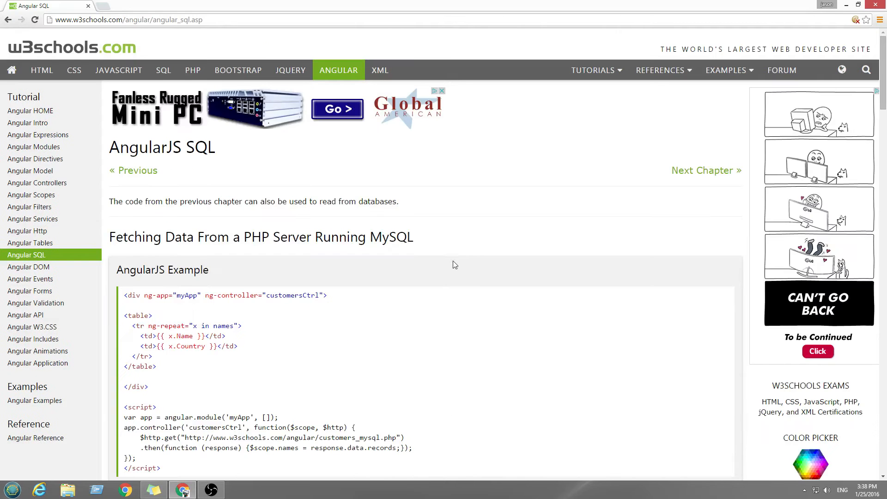
scroll("down", 3)
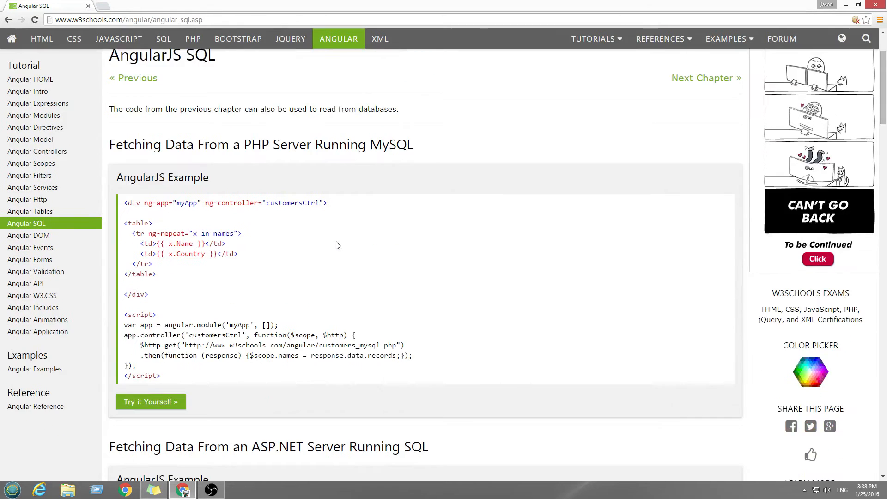
scroll("down", 3)
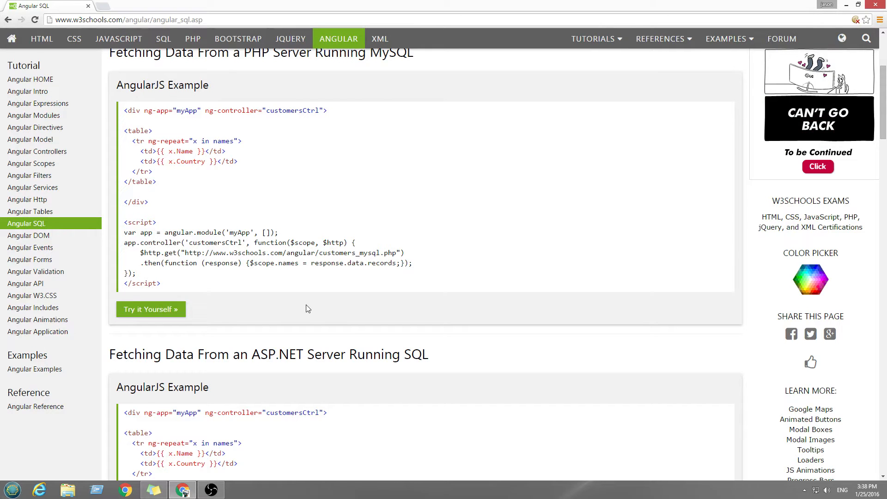
left_click(151, 309)
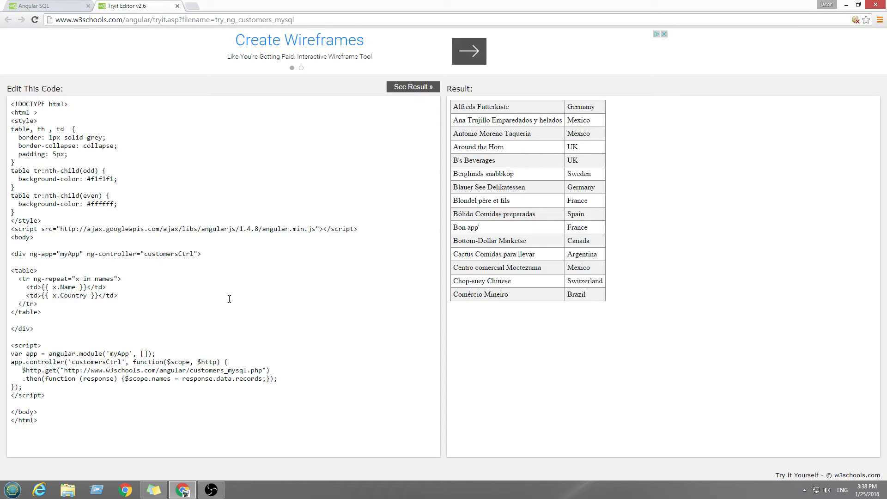
mouse_move(217, 409)
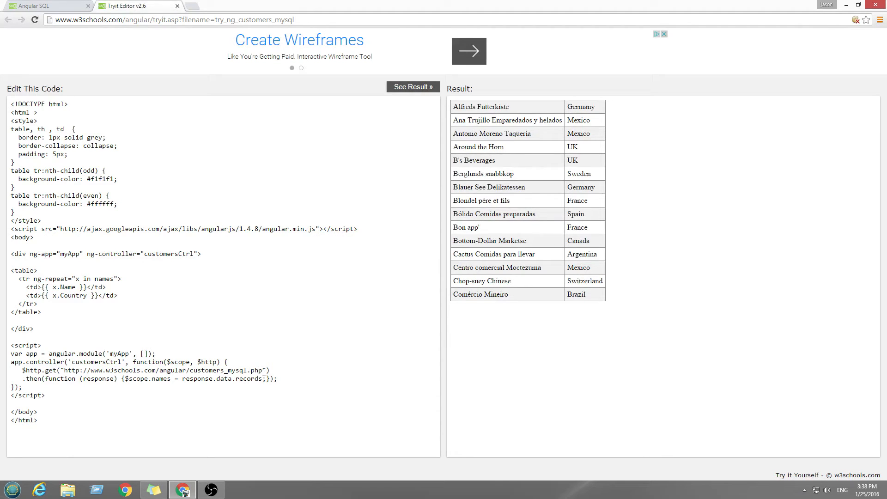
Step: Copy the customers_mysql.php address from the $http.get call
double_click(166, 370)
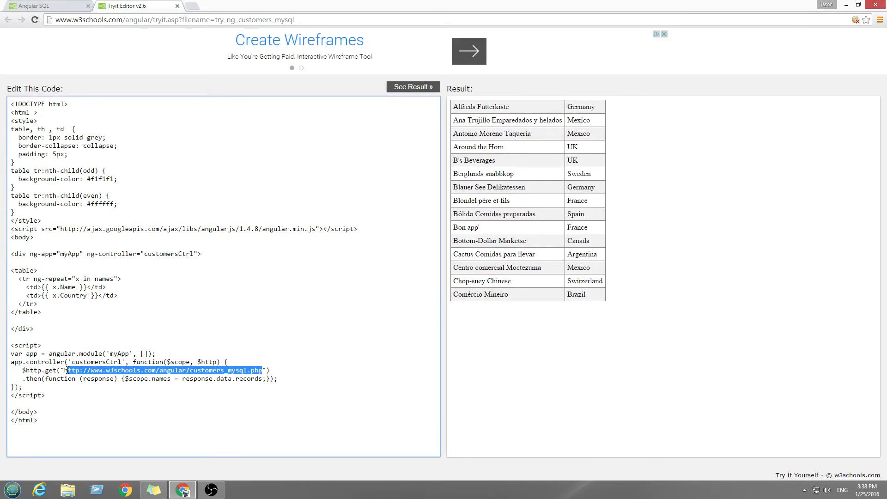
right_click(164, 370)
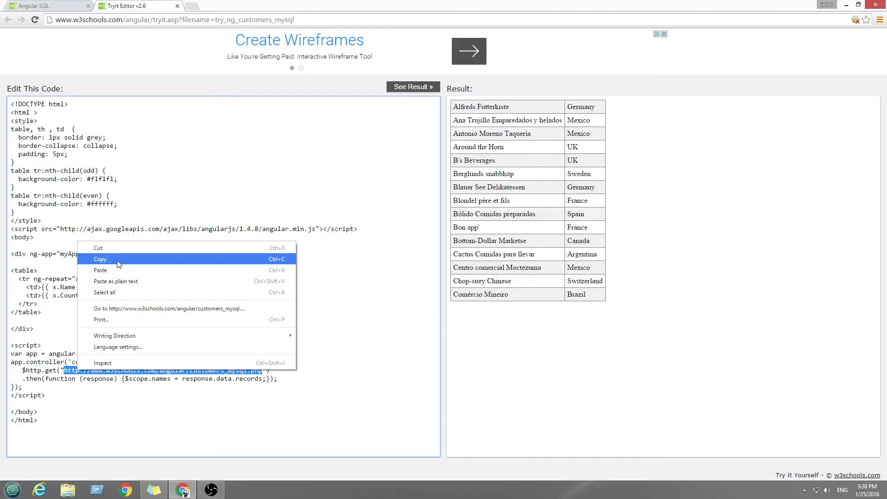
left_click(100, 259)
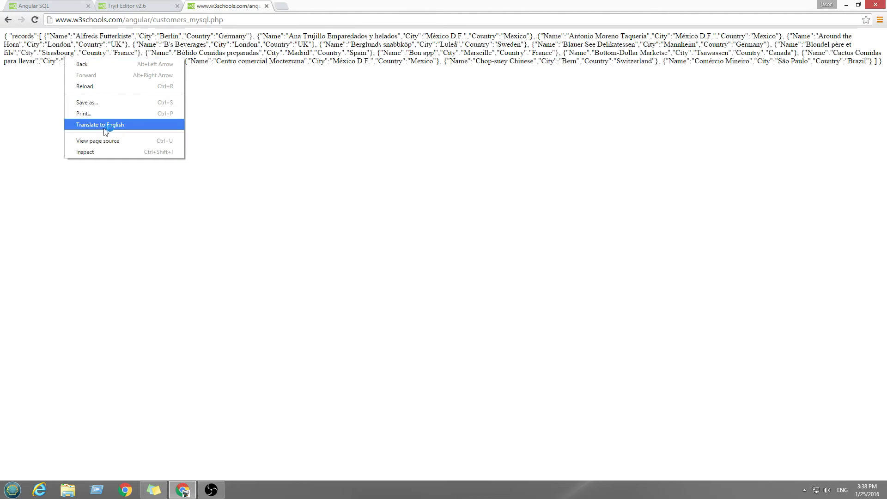
Step: View the customer records' page source, then return to the customers example code
left_click(98, 141)
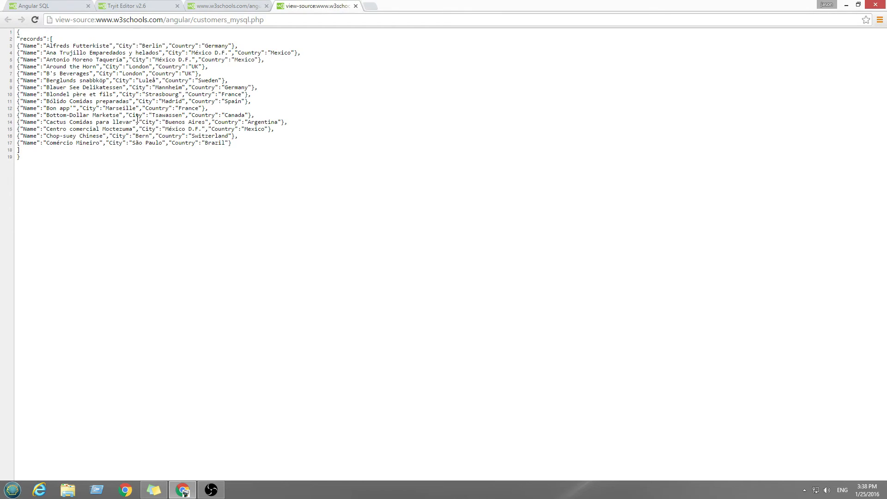
left_click(227, 5)
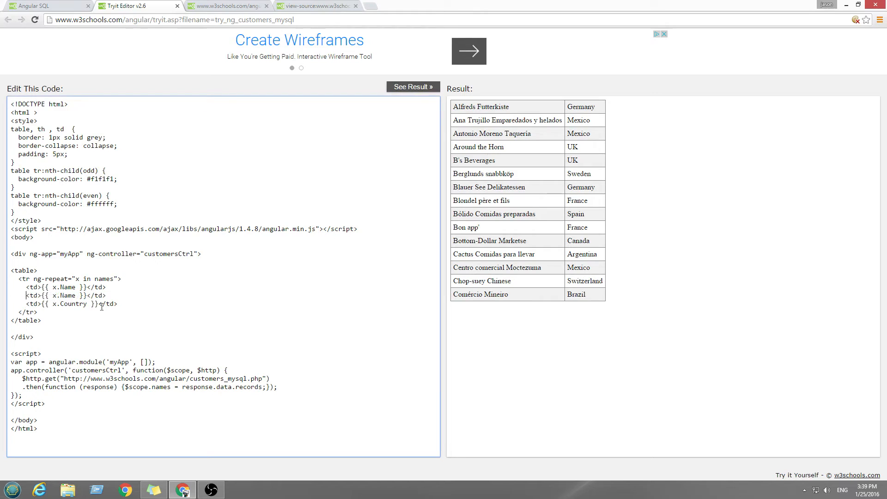
Step: Switch to the raw customer records tab, then to another browser tab
left_click(225, 5)
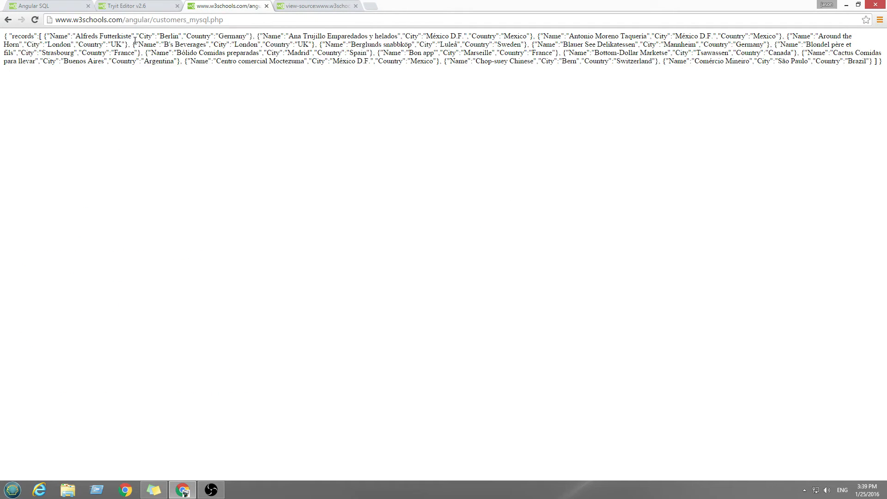
left_click(136, 6)
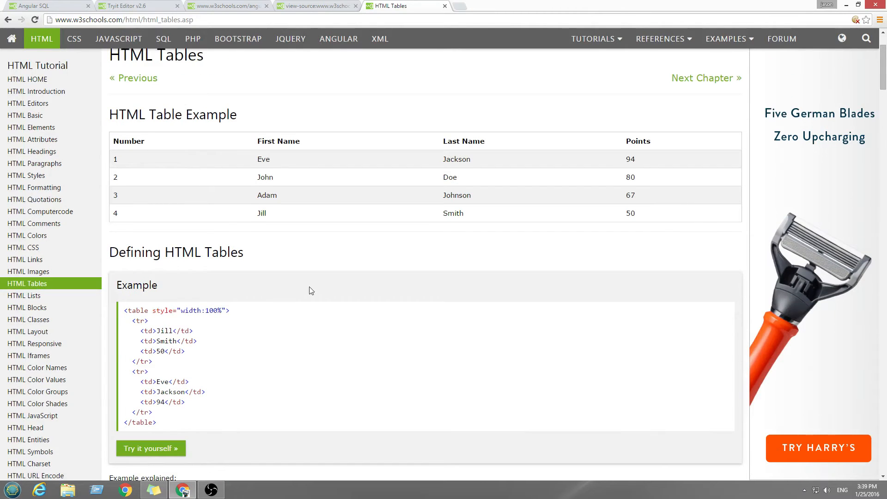
Step: Scroll to HTML Table Headings and open its Try it Yourself example
scroll("down", 3)
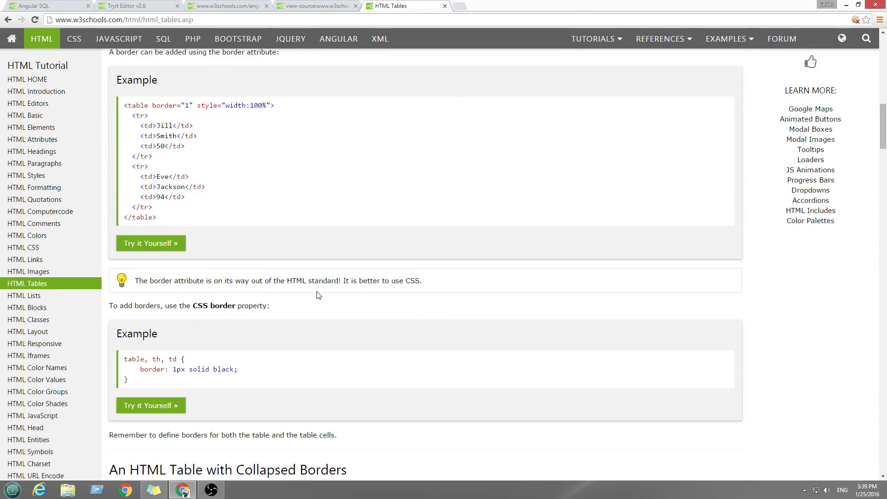
scroll("down", 3)
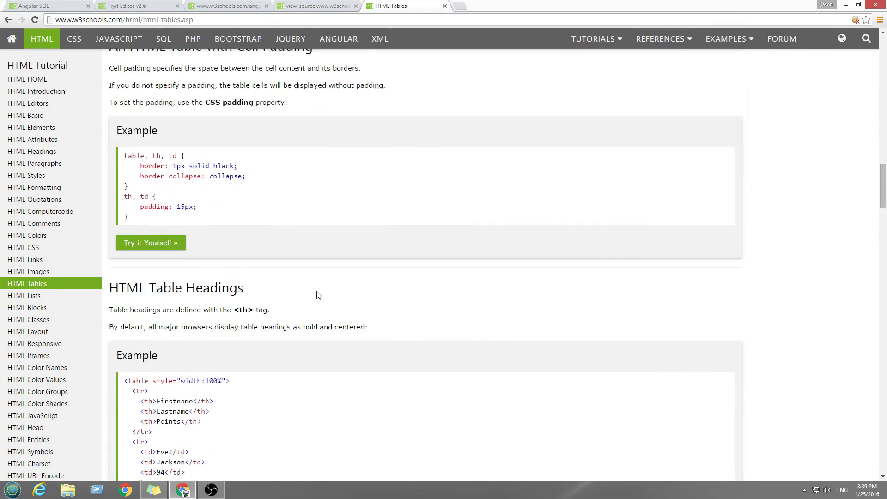
left_click(150, 242)
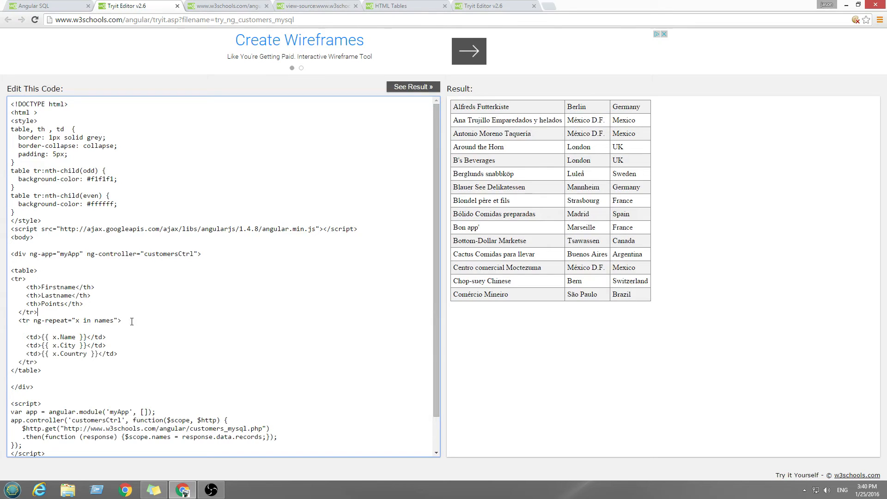
Step: Relabel the Lastname and Points headers as City and County, then rerun the result
double_click(27, 312)
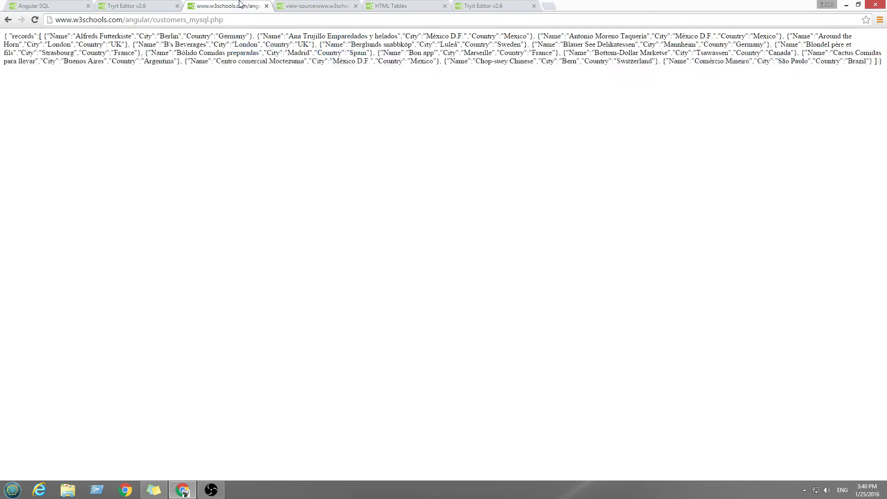
left_click(404, 5)
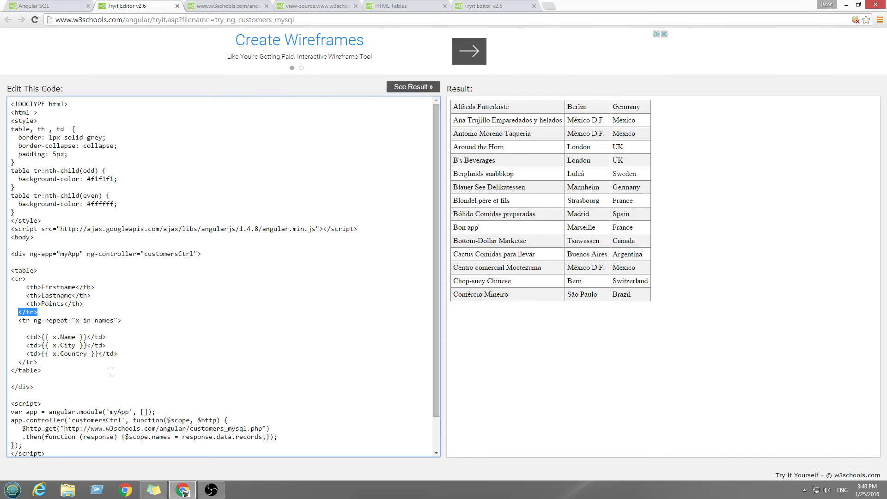
mouse_move(83, 309)
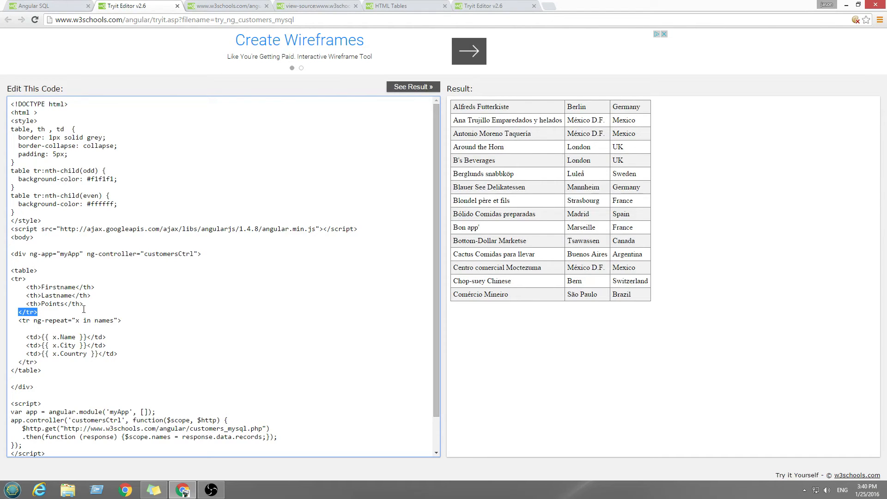
mouse_move(66, 298)
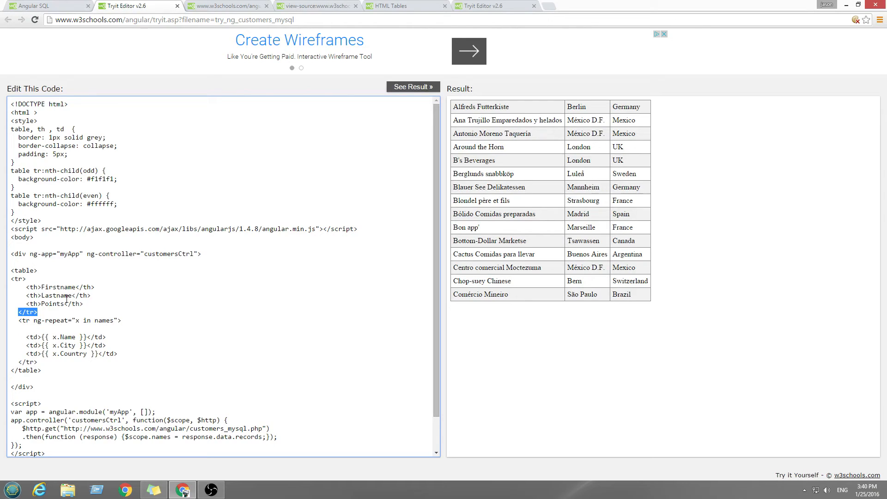
left_click(74, 286)
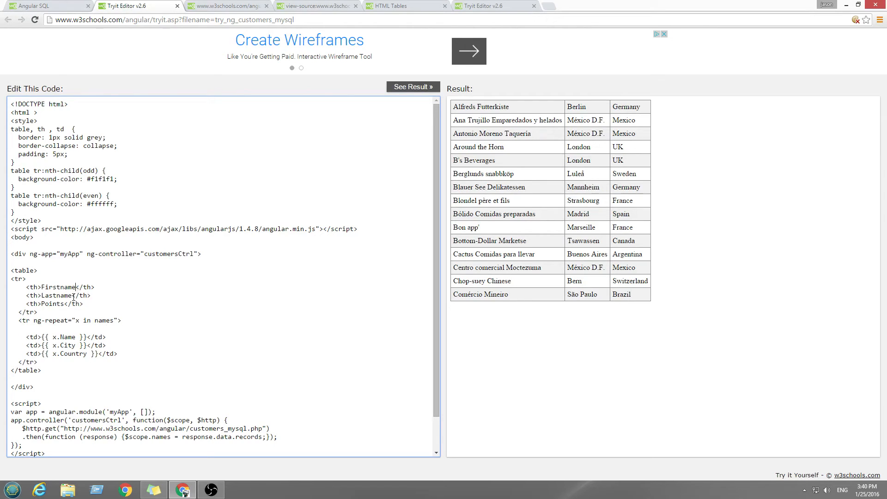
double_click(57, 295)
type("City")
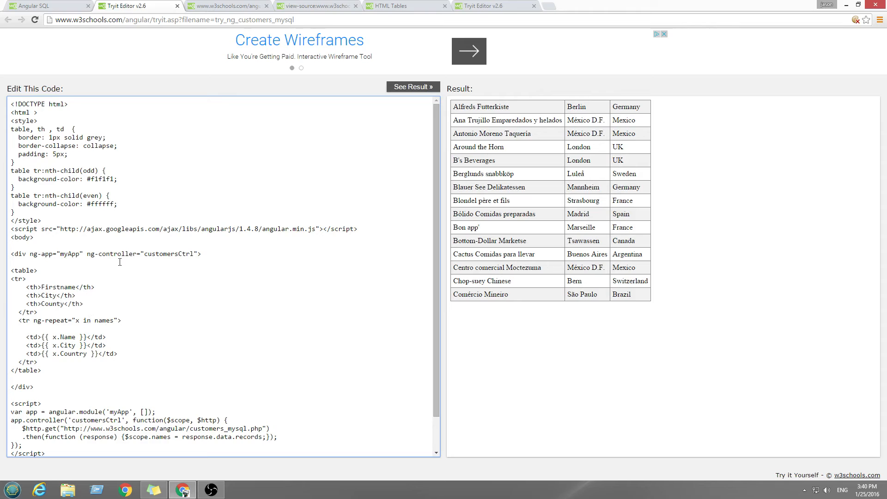
left_click(413, 87)
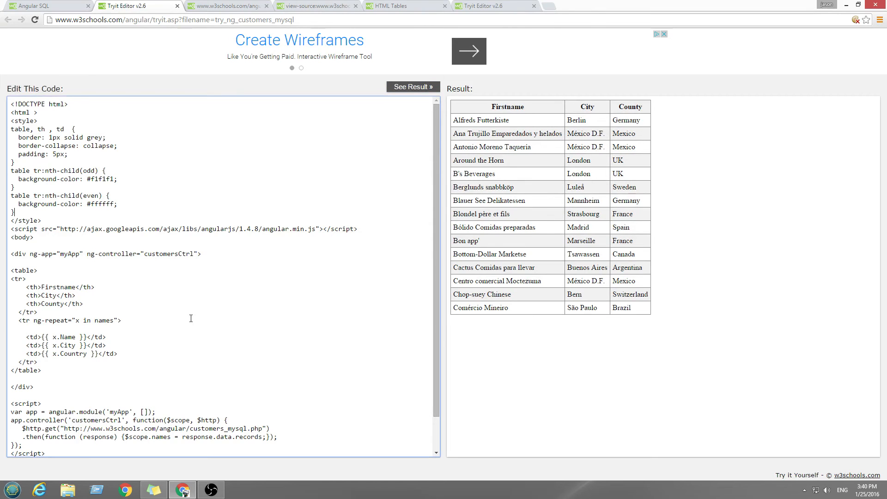
Step: View the page source of the raw customer records page
scroll("down", 3)
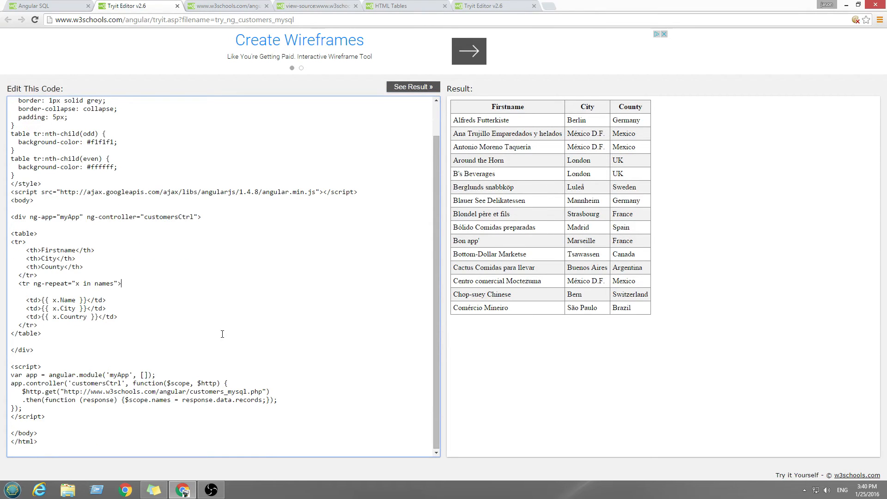
left_click(316, 5)
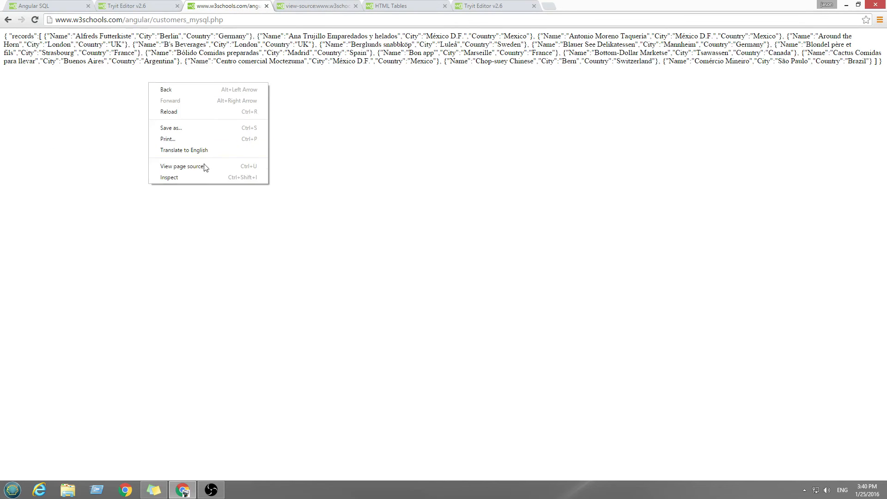
left_click(182, 165)
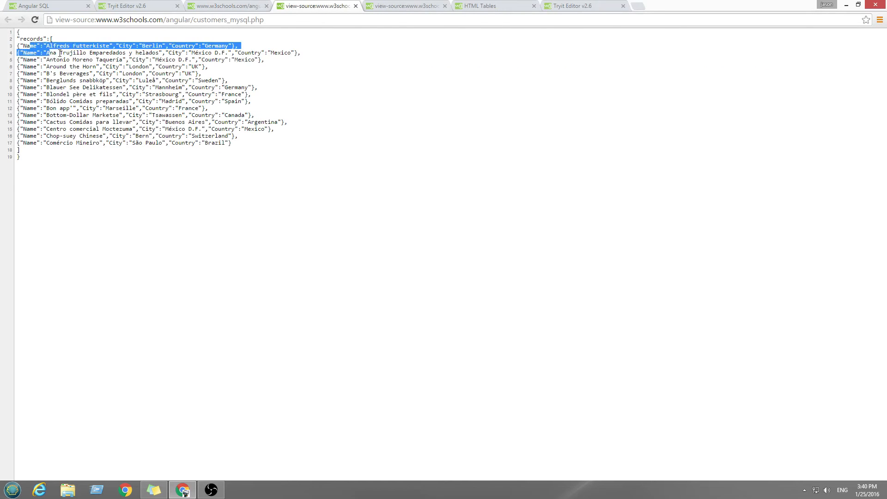
Step: Close both page-source tabs and the customers_mysql.php records tab
left_click(226, 5)
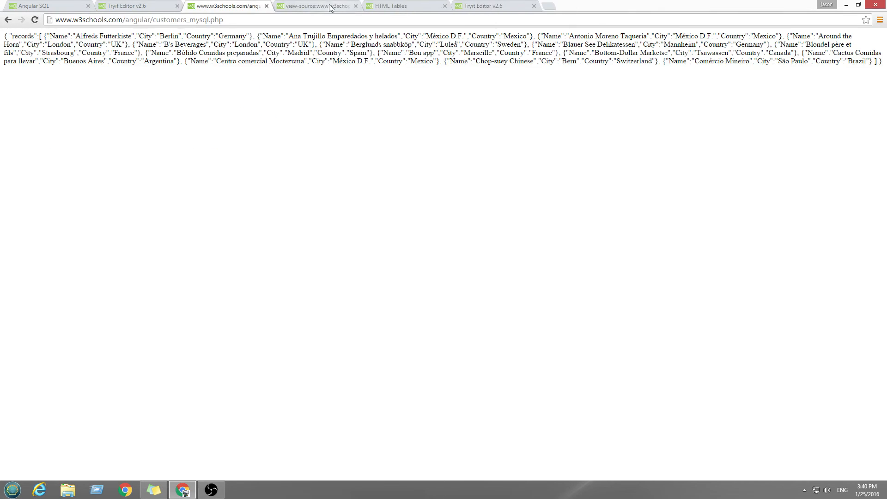
left_click(361, 5)
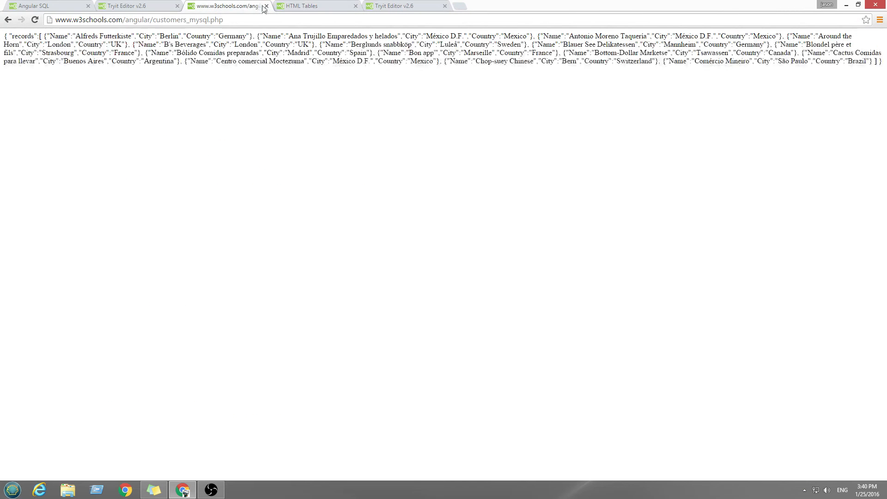
left_click(265, 6)
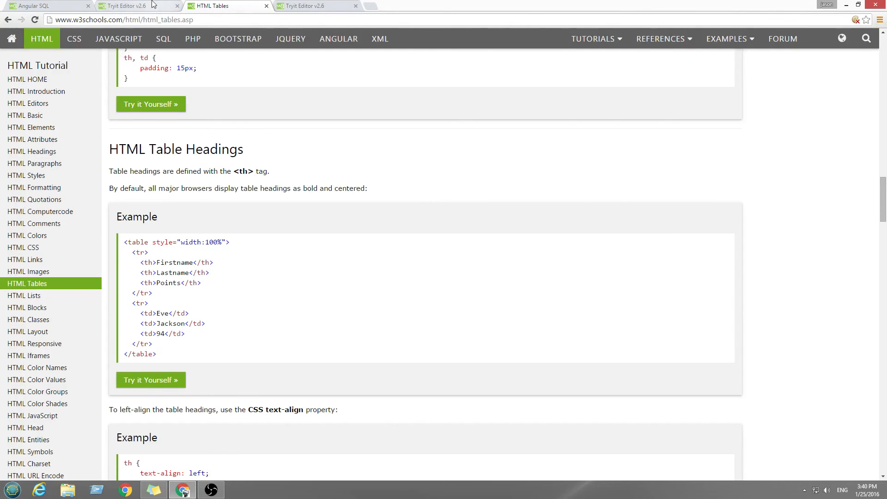
left_click(136, 6)
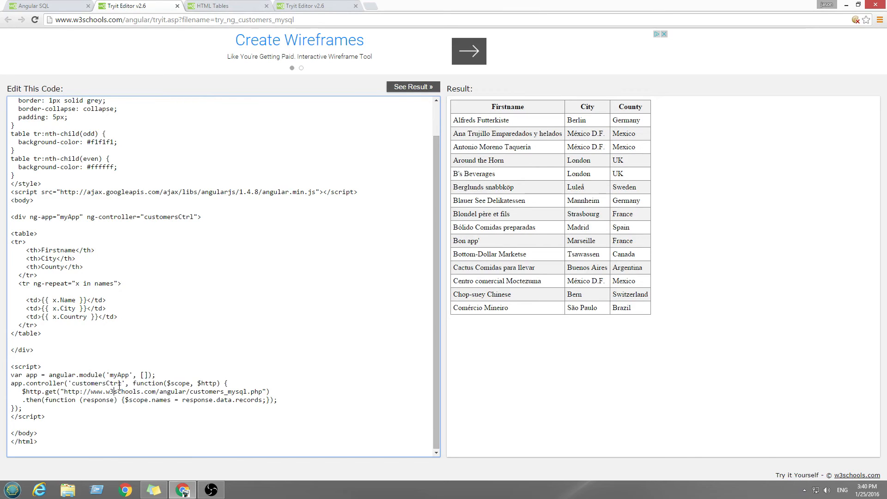
left_click_drag(106, 217, 160, 216)
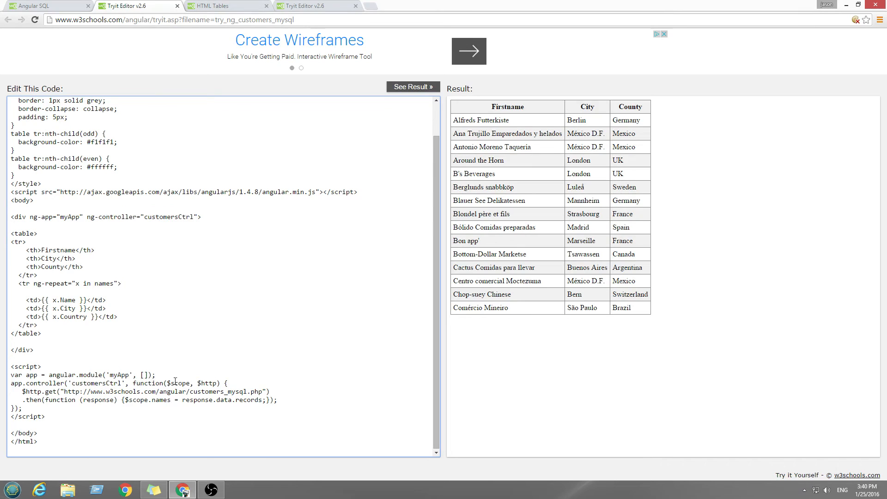
double_click(177, 383)
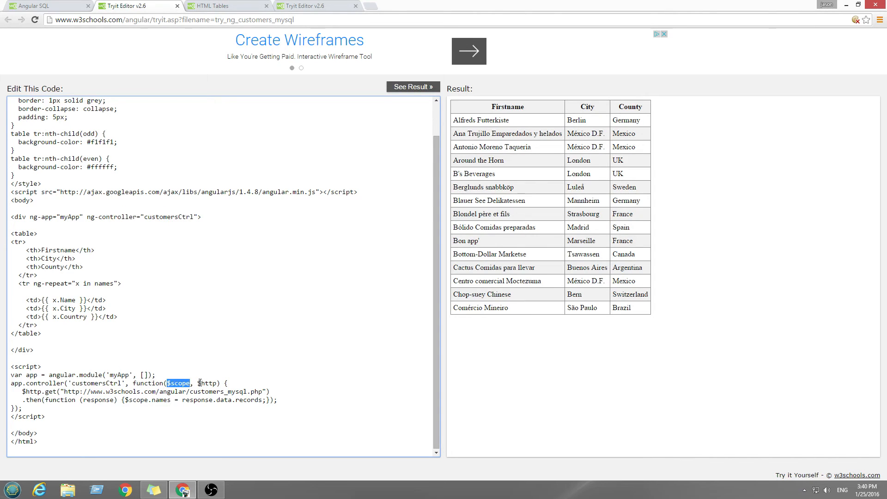
double_click(207, 383)
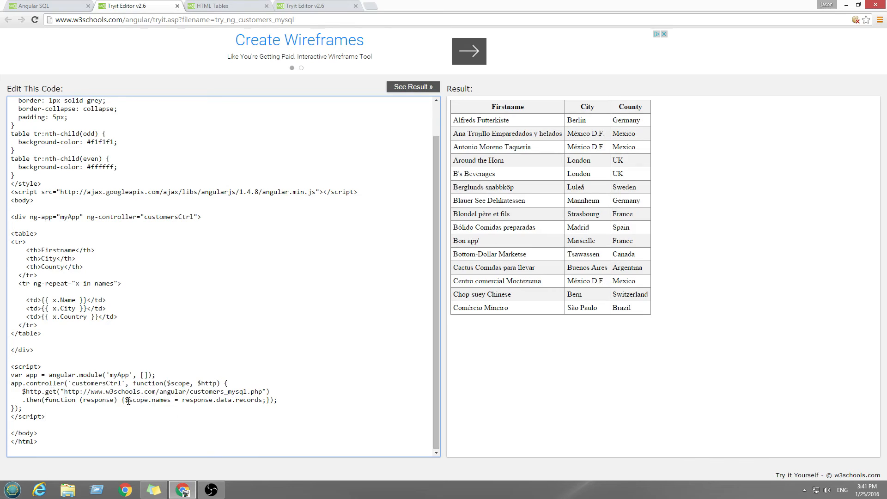
double_click(131, 400)
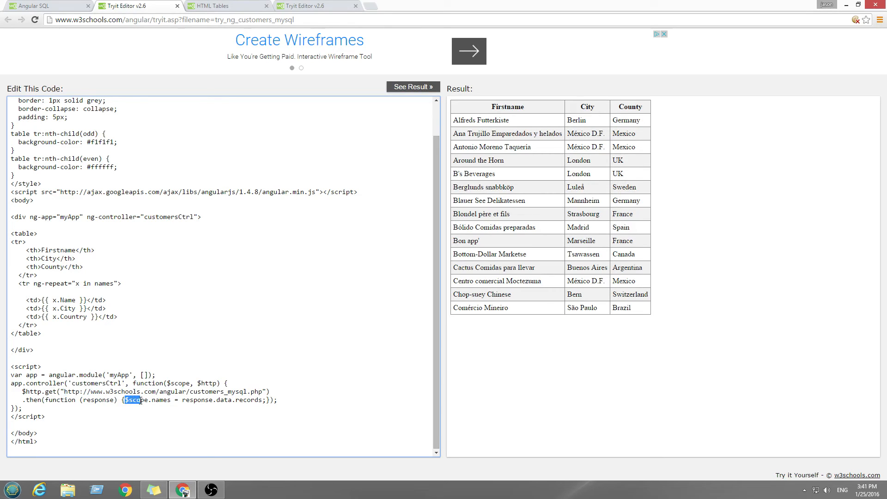
left_click_drag(131, 400, 162, 400)
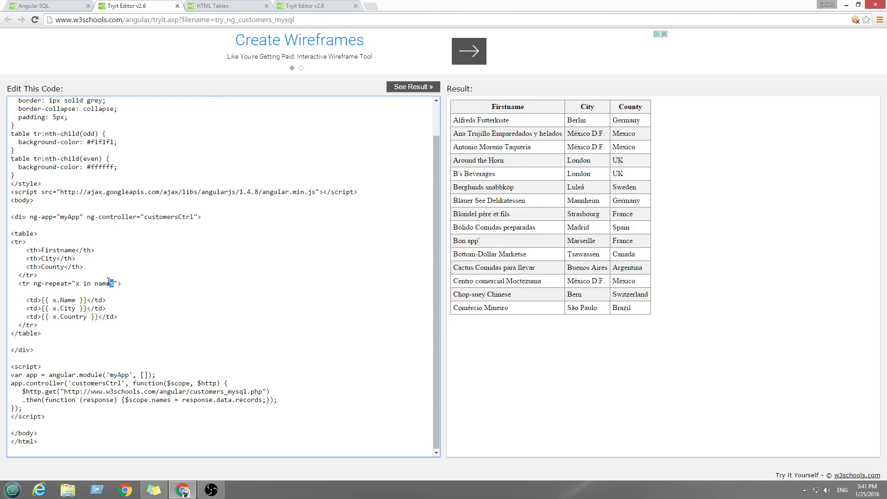
Step: Replace 'names' with 'butter' in $scope.names and the ng-repeat loop
double_click(104, 282)
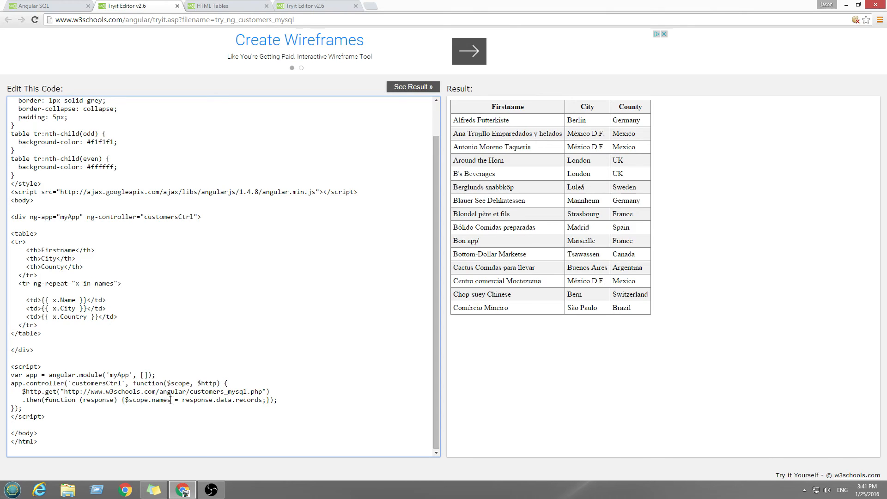
type("b")
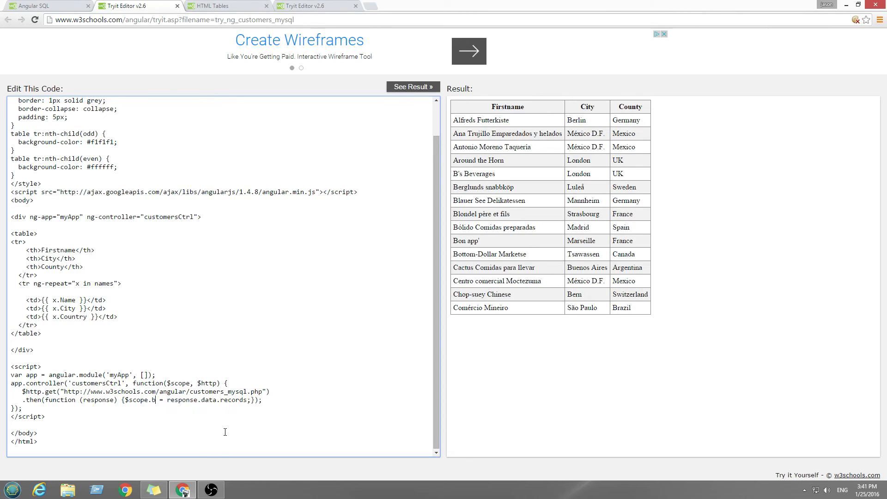
type("utter")
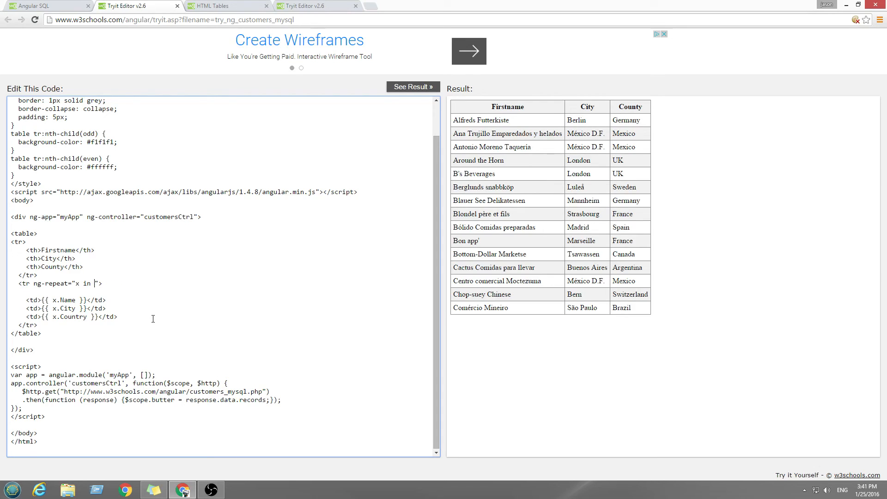
type("butter")
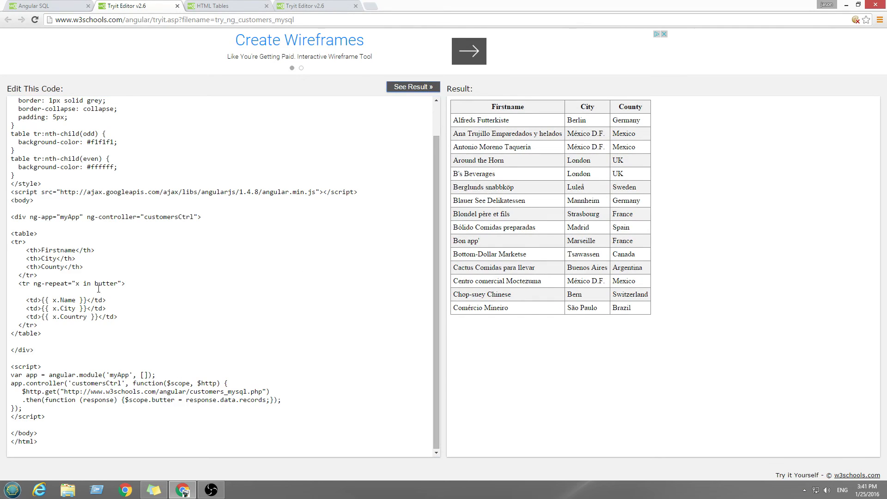
mouse_move(72, 329)
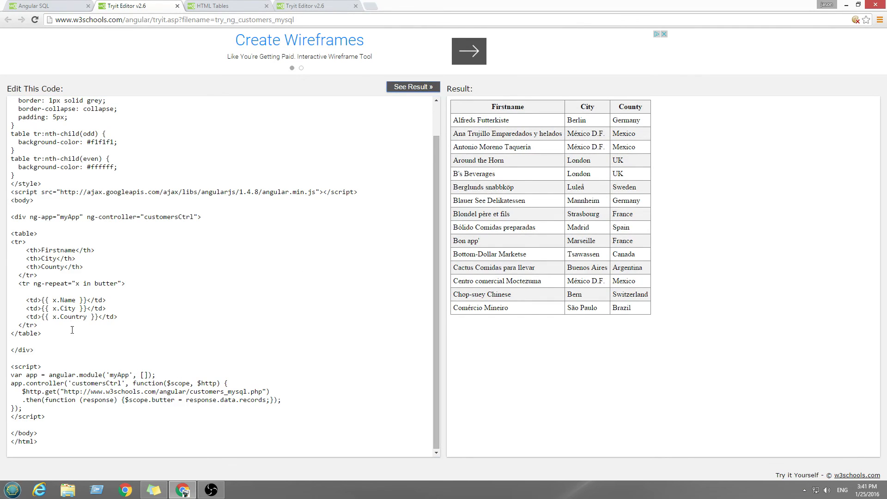
mouse_move(272, 330)
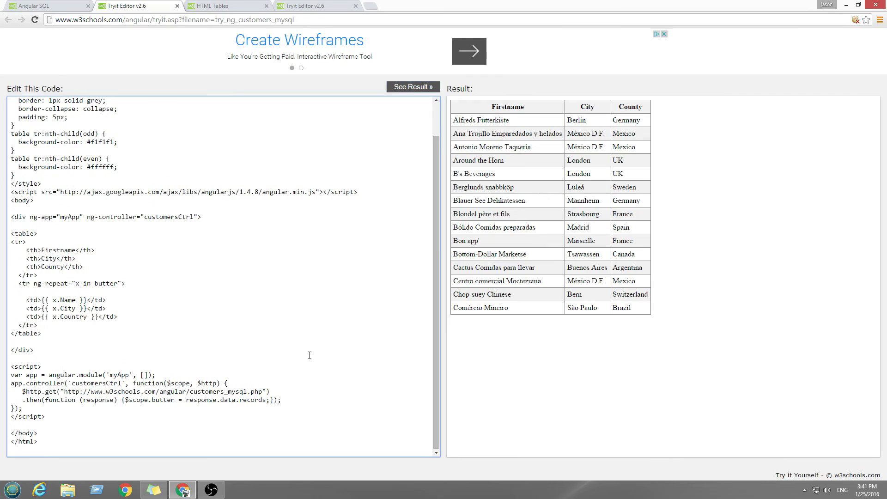
mouse_move(310, 354)
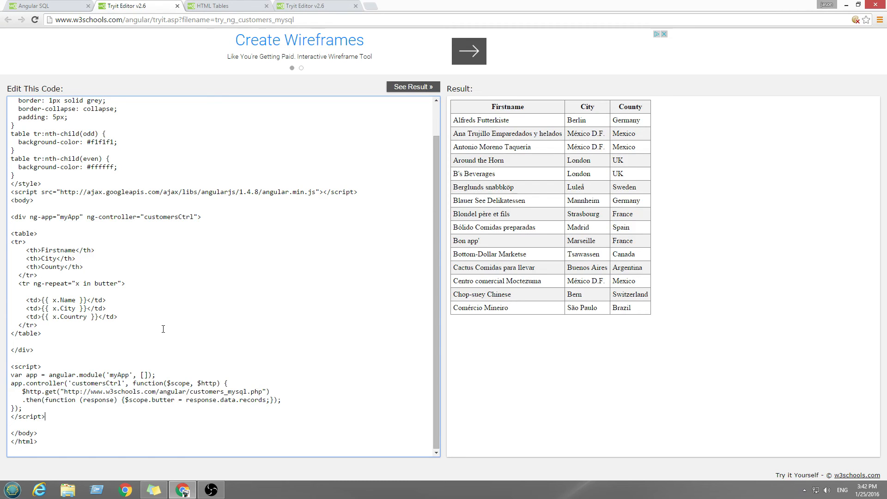
mouse_move(546, 258)
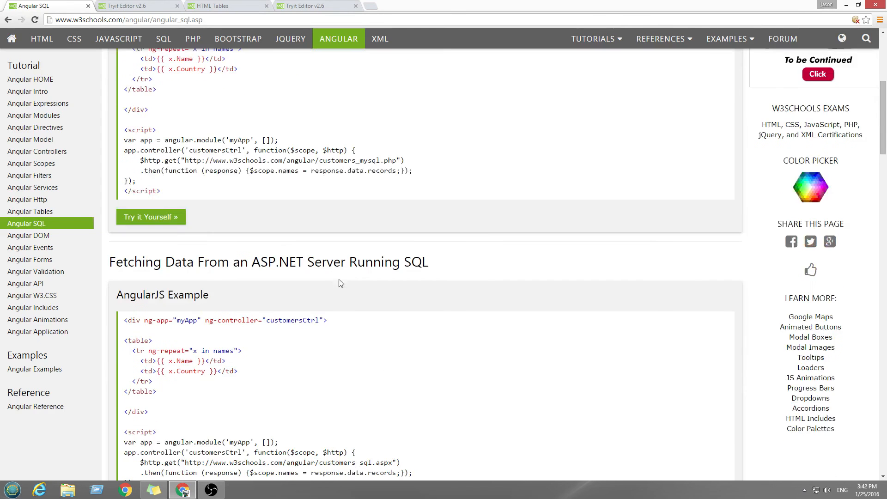
Step: Scroll the Angular SQL page, then check the HTML table headings example tab
scroll("down", 3)
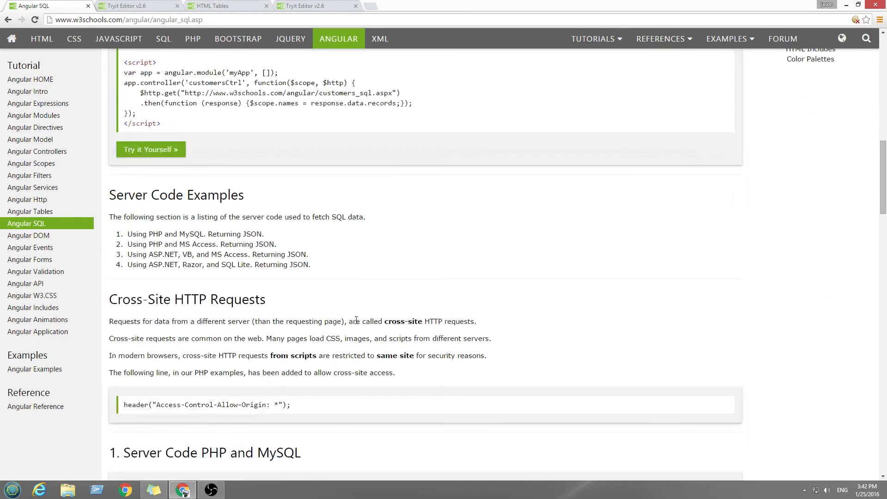
scroll("down", 3)
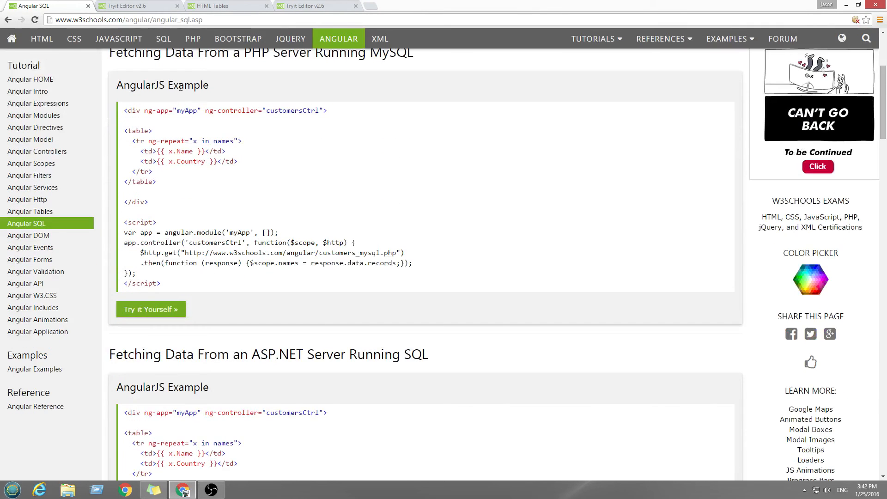
left_click(308, 5)
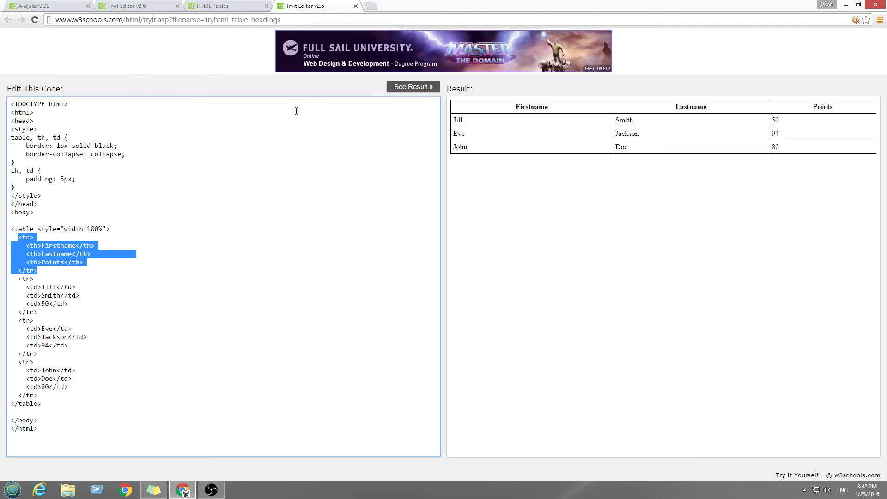
mouse_move(188, 276)
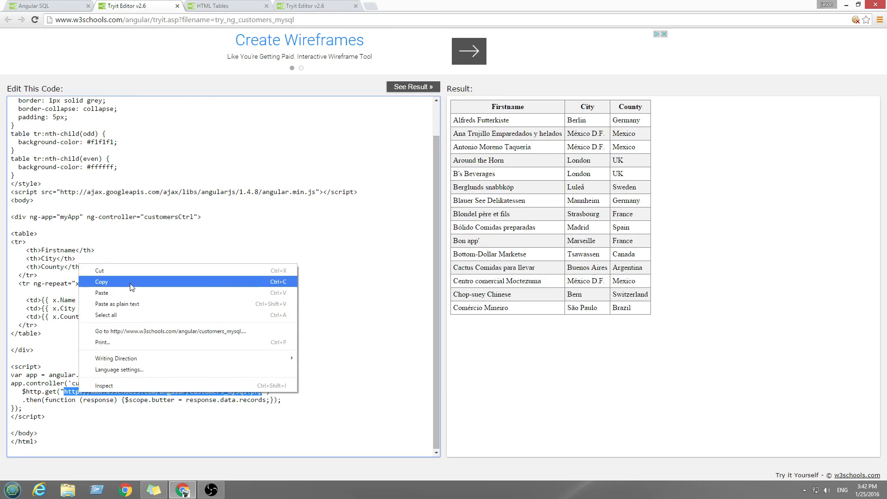
Step: Copy the customers_mysql data address and return to the table headings example
left_click(101, 282)
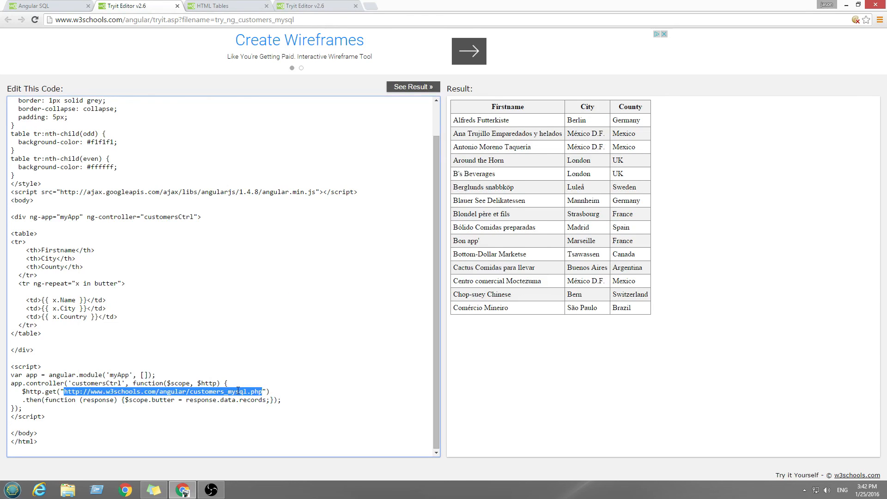
mouse_move(92, 41)
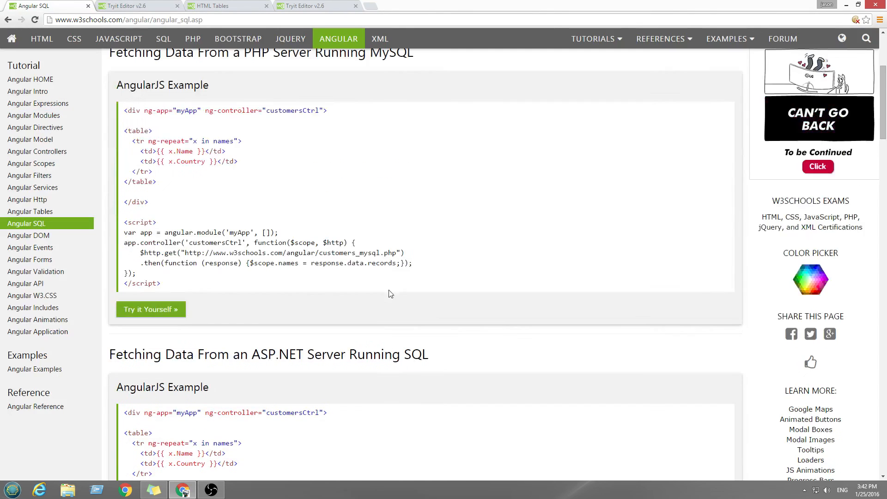
scroll("down", 3)
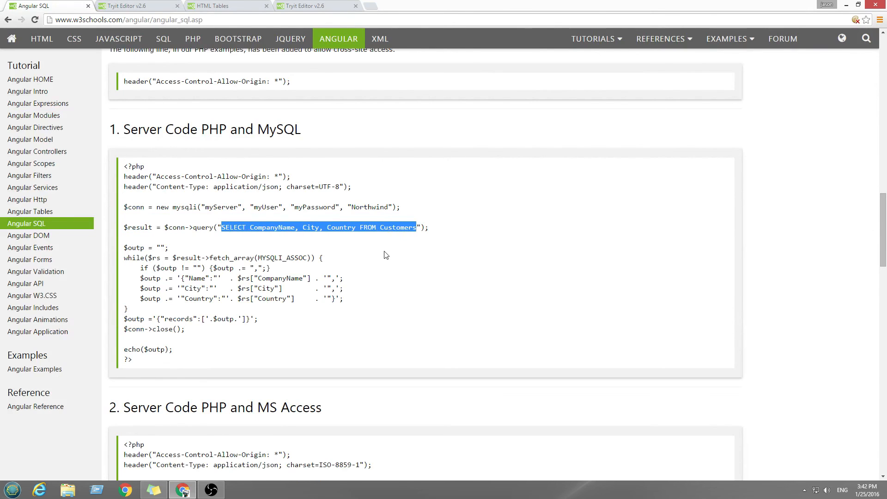
mouse_move(192, 362)
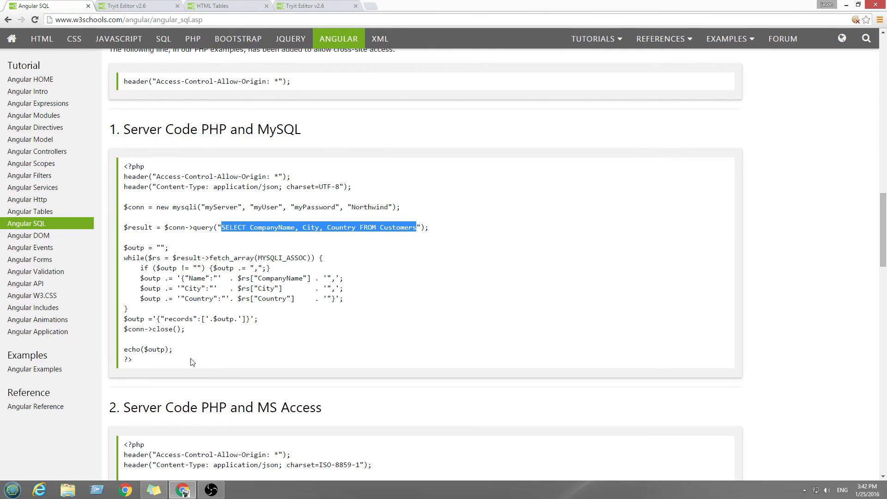
mouse_move(320, 361)
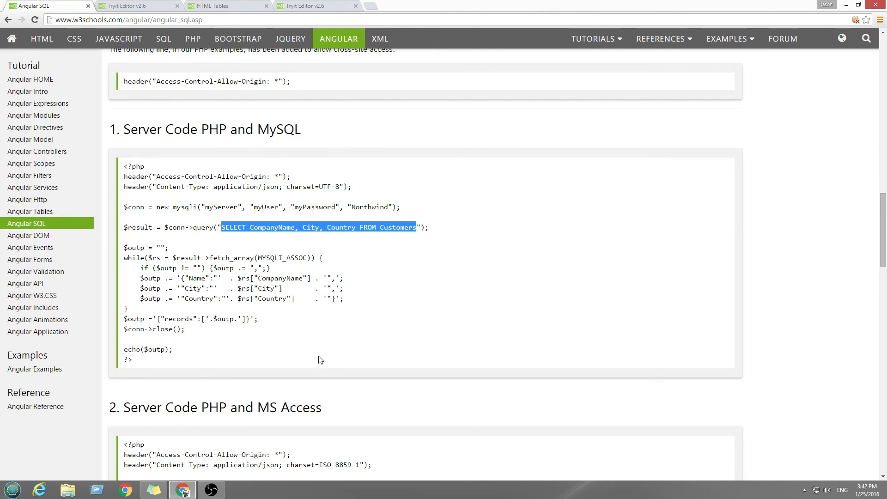
mouse_move(255, 364)
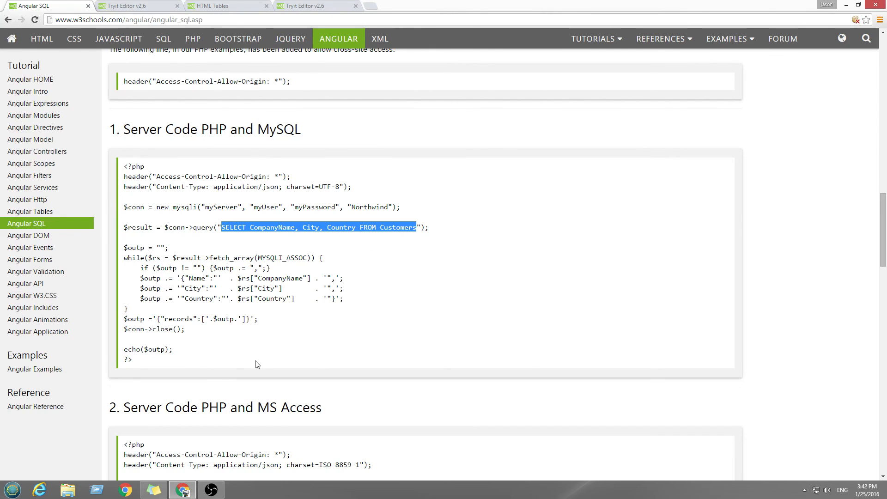
mouse_move(211, 336)
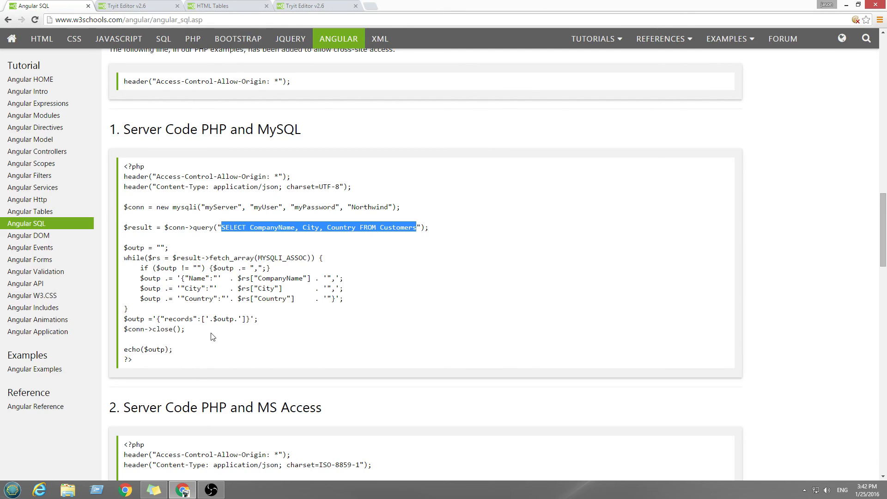
left_click(311, 5)
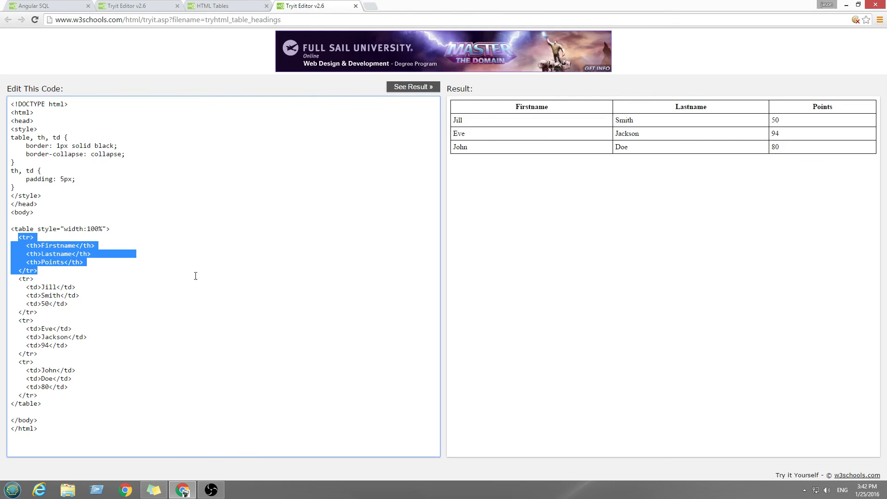
type("()")
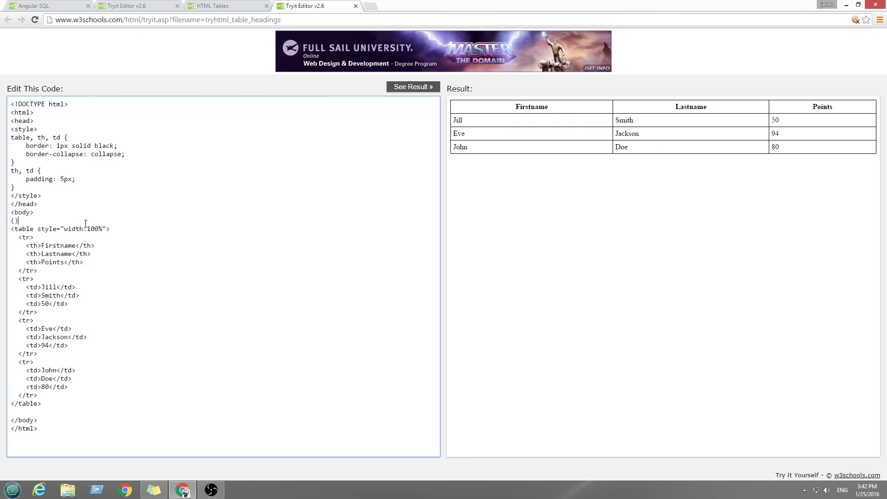
double_click(13, 220)
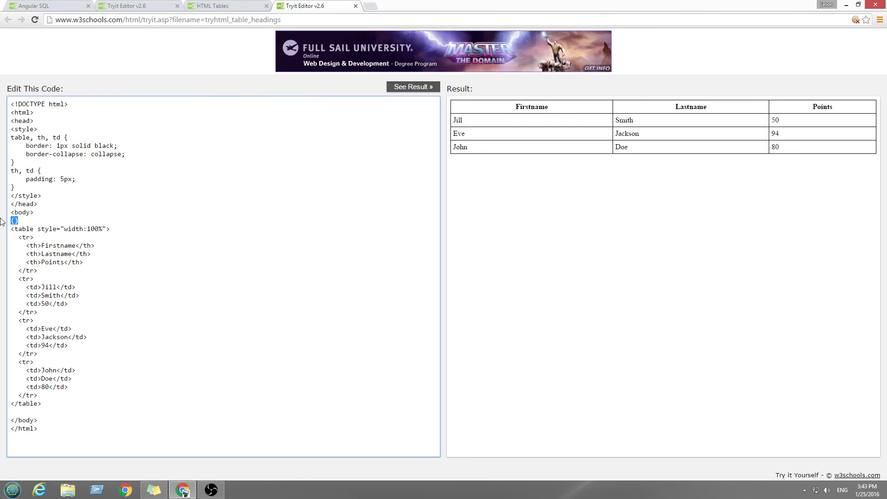
left_click(225, 6)
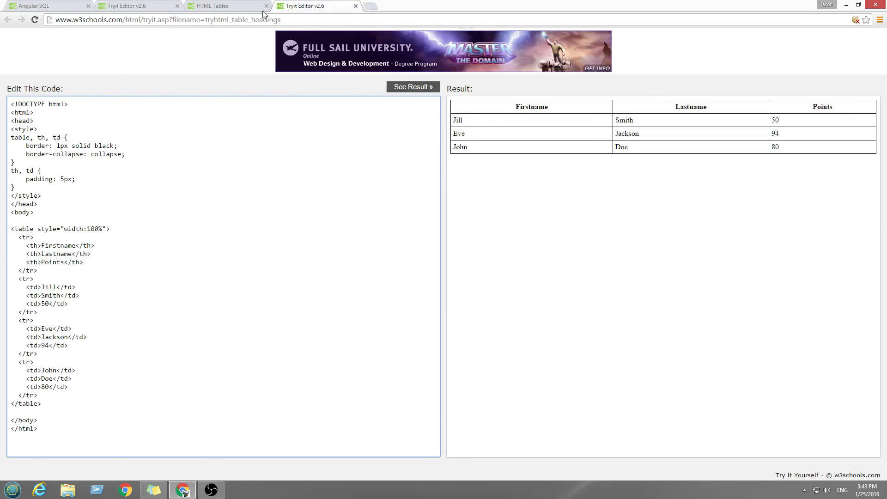
left_click(221, 5)
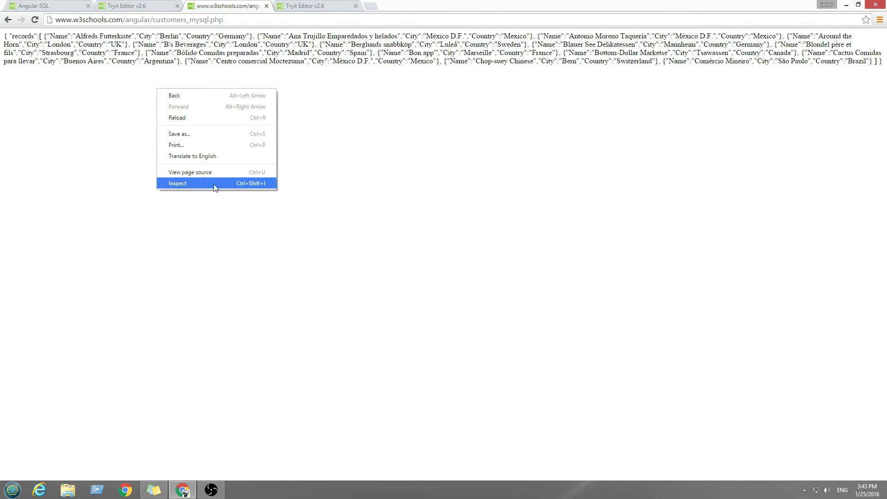
Step: View the customers_mysql.php source and select records from Berglunds snabbköp onward
left_click(189, 172)
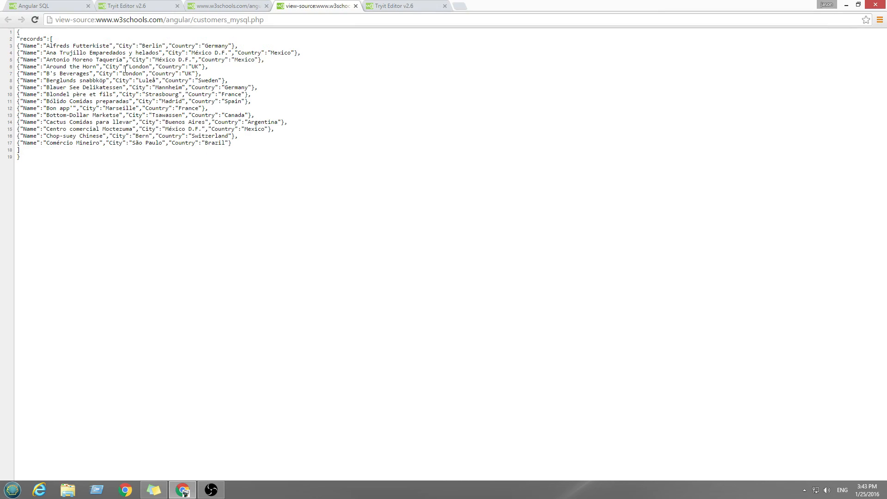
left_click_drag(51, 80, 231, 142)
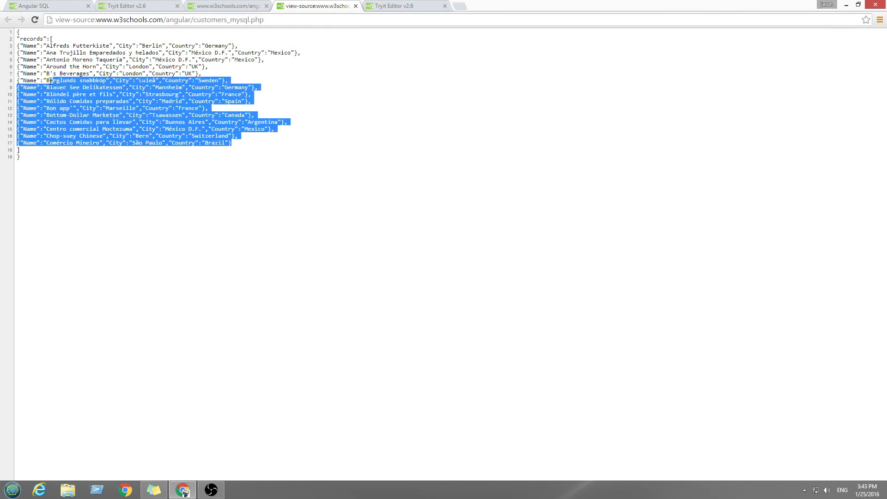
left_click(167, 151)
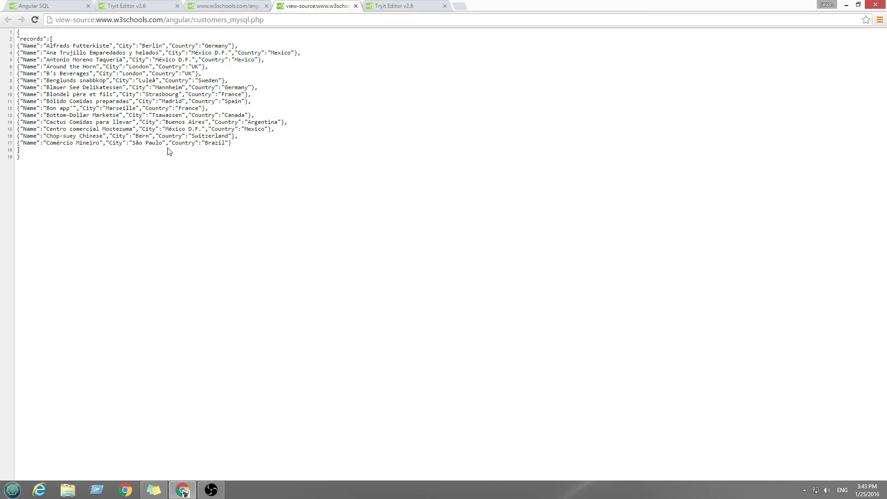
mouse_move(137, 52)
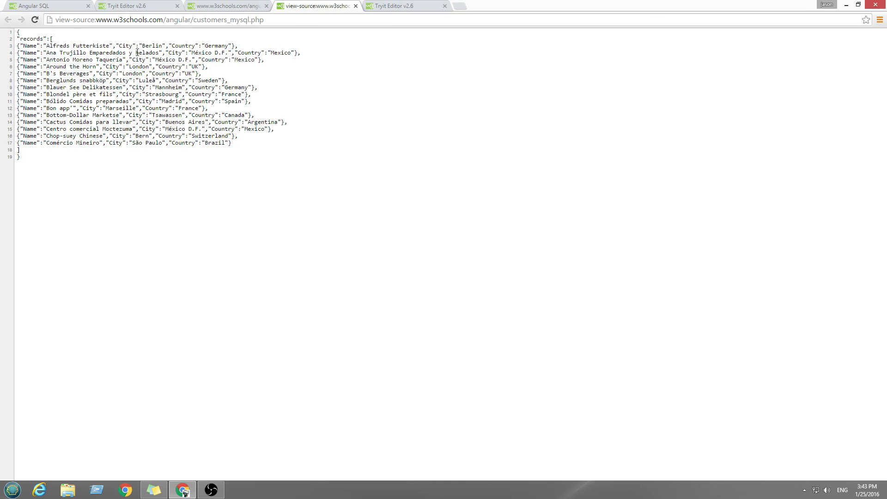